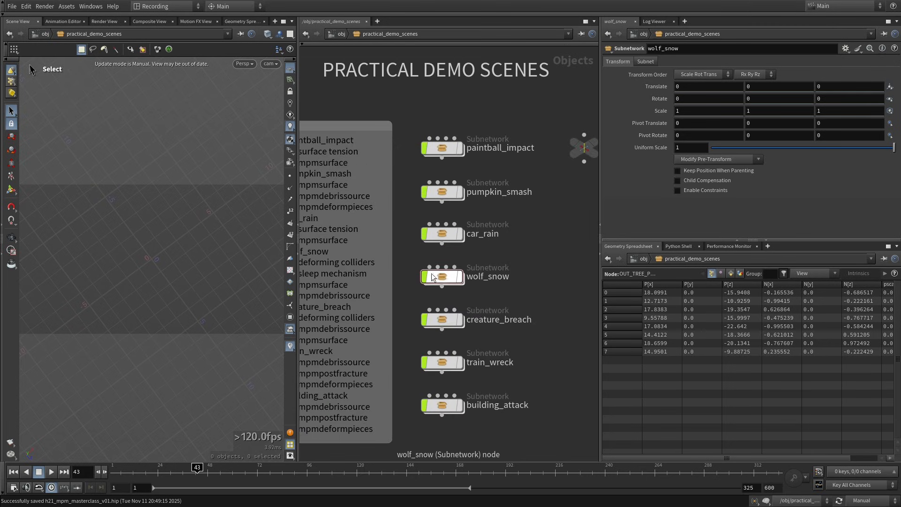
Dive into the wolf_snow scene and then into its sopnet geometry network.
double_click(442, 276)
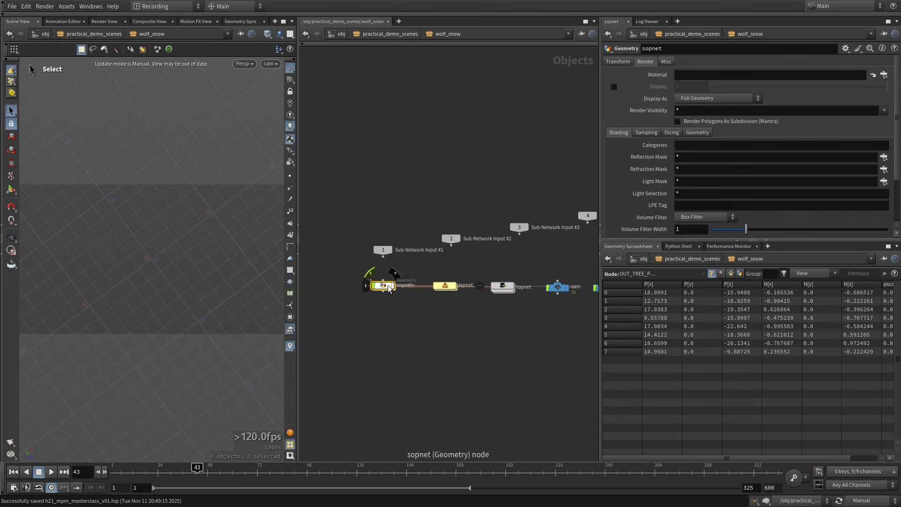
double_click(384, 286)
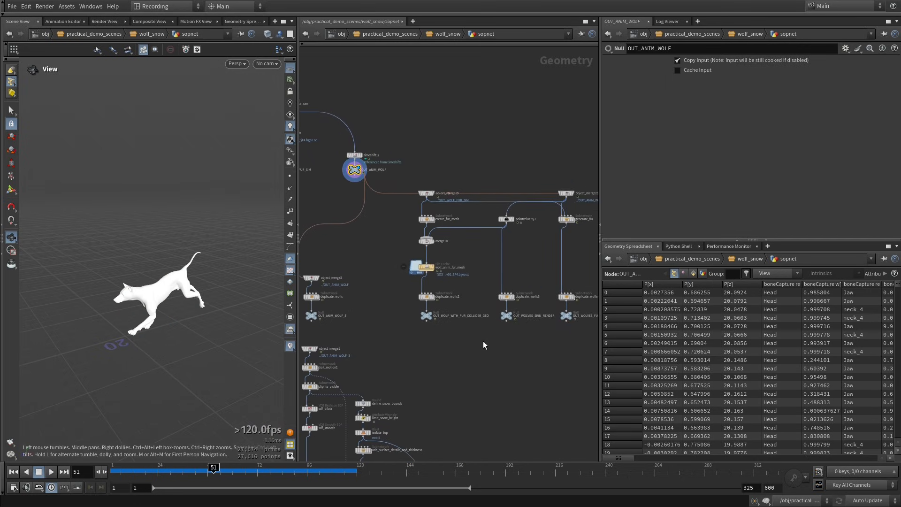
mouse_move(324, 303)
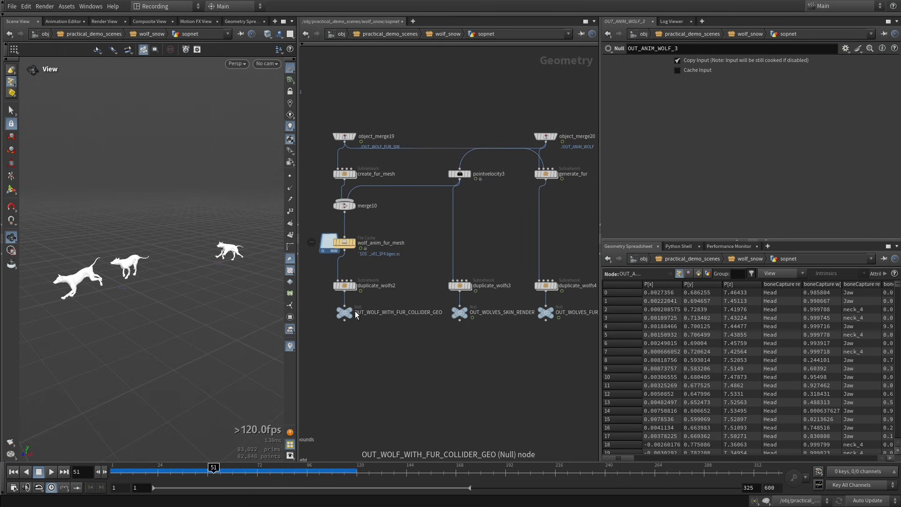
Display the OUT_WOLF_WITH_FUR_COLLIDER_GEO output to view the furred wolf collider.
left_click(345, 313)
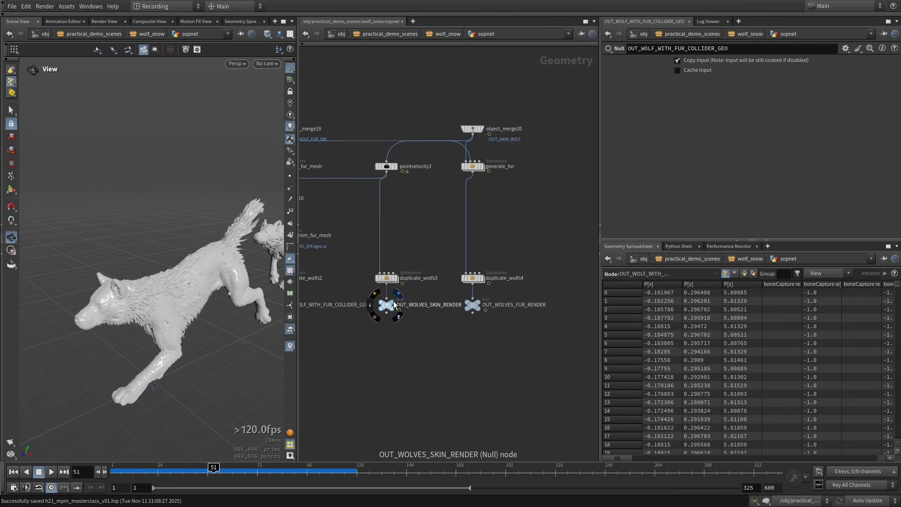
mouse_move(395, 315)
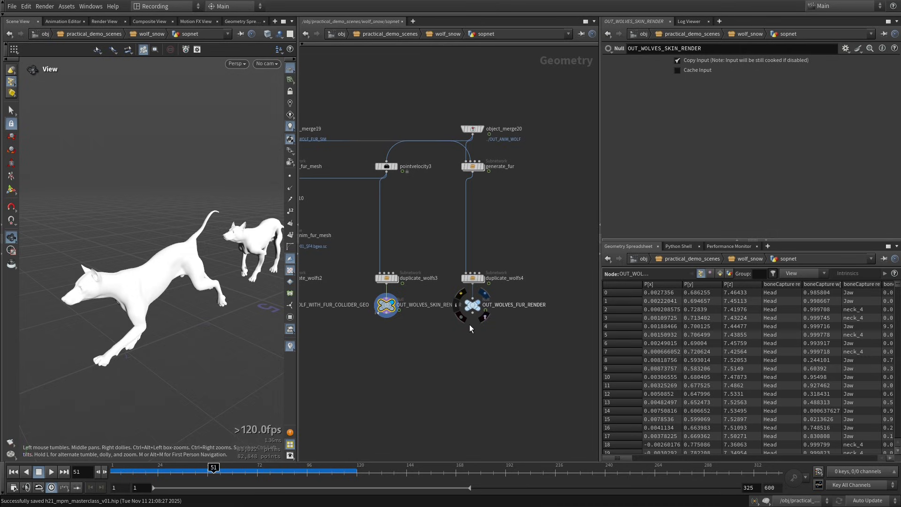
mouse_move(481, 330)
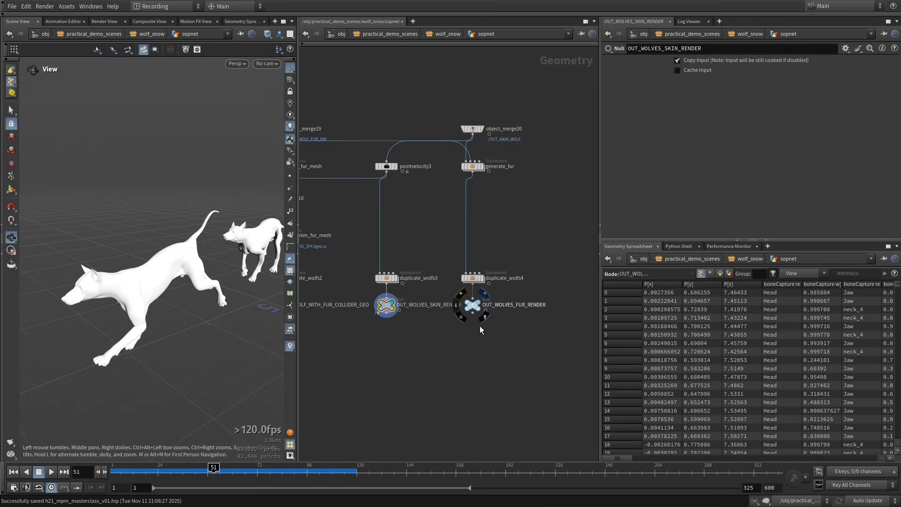
mouse_move(470, 346)
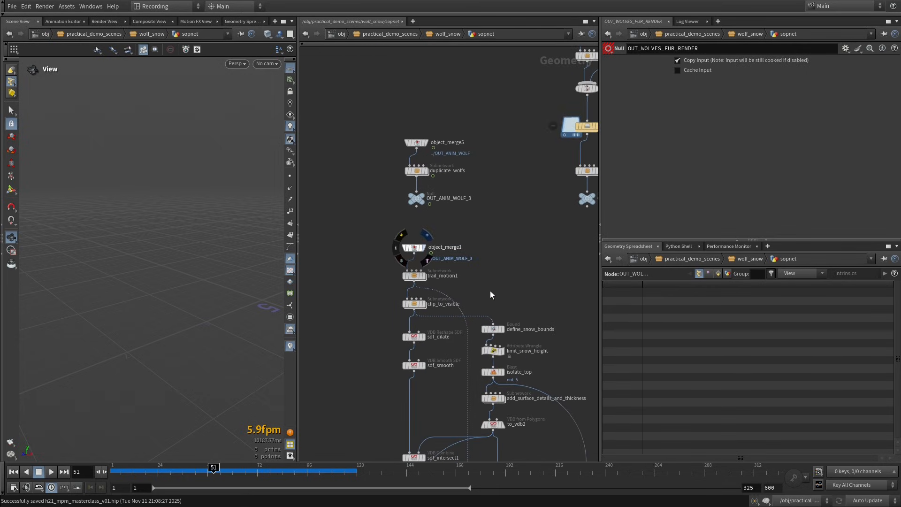
mouse_move(482, 296)
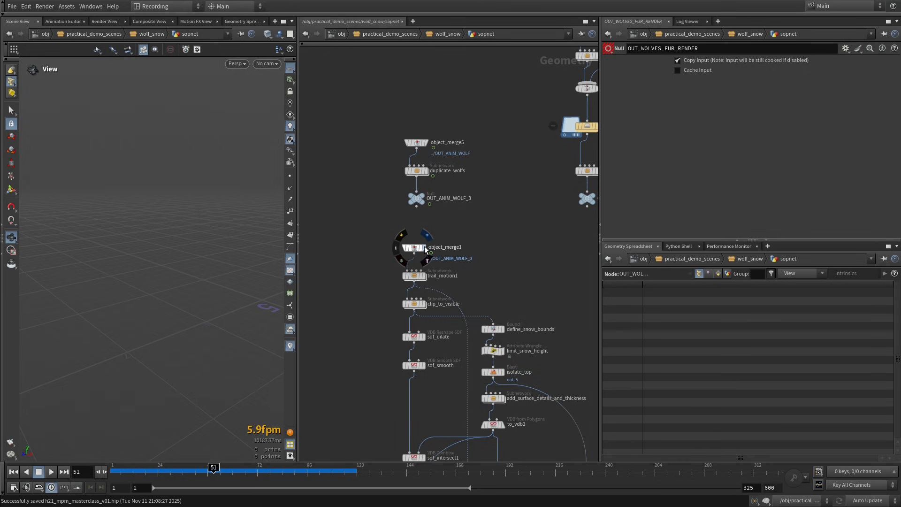
Display object_merge1's three wolves and inspect the trail_motion1 frame range and sample settings.
left_click(411, 248)
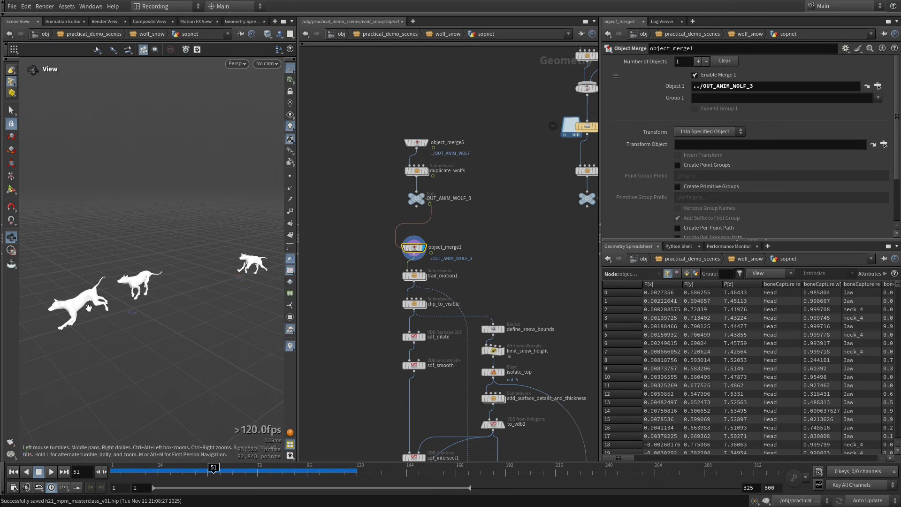
mouse_move(427, 277)
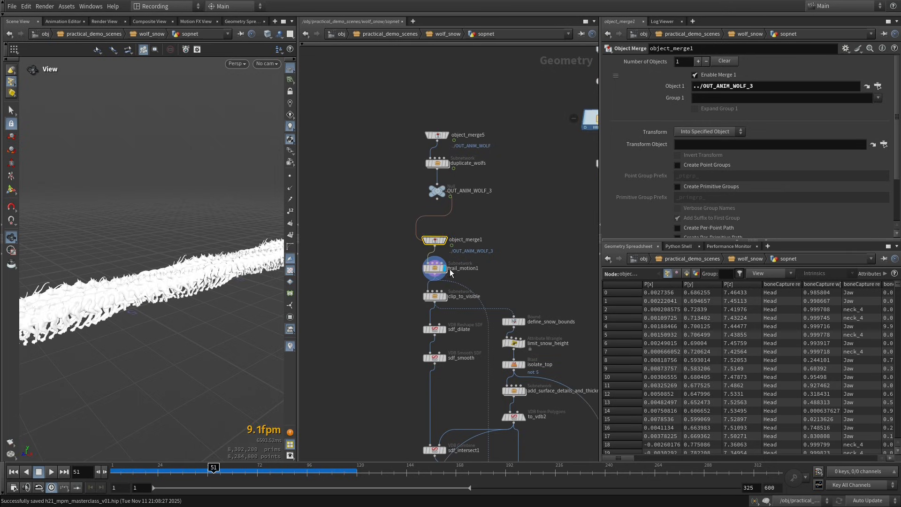
mouse_move(454, 277)
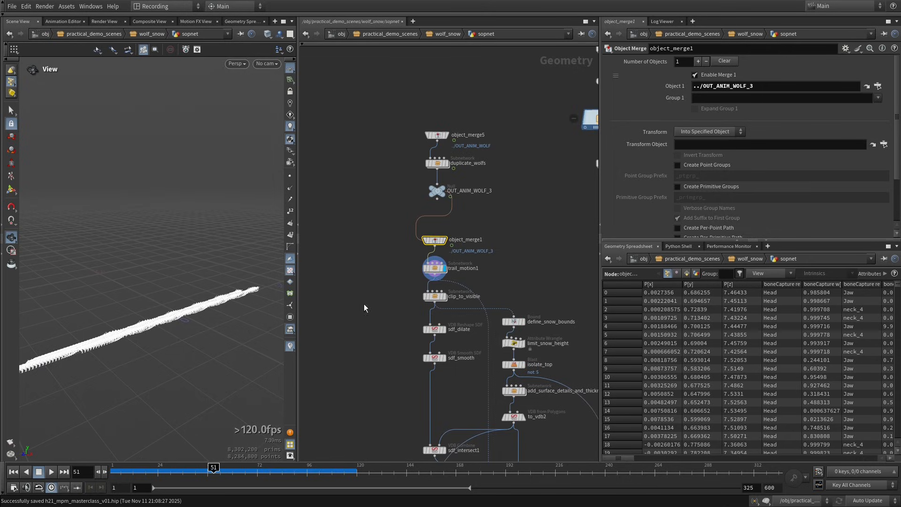
left_click(433, 269)
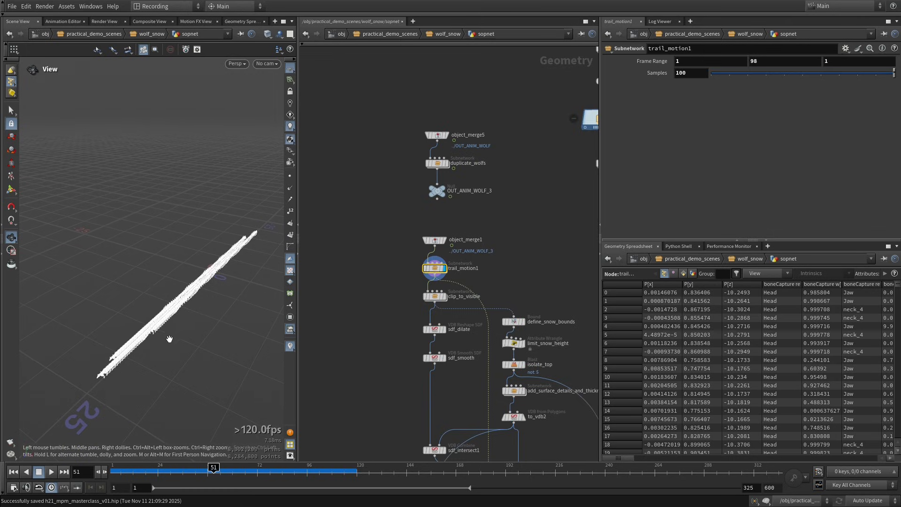
left_click(265, 64)
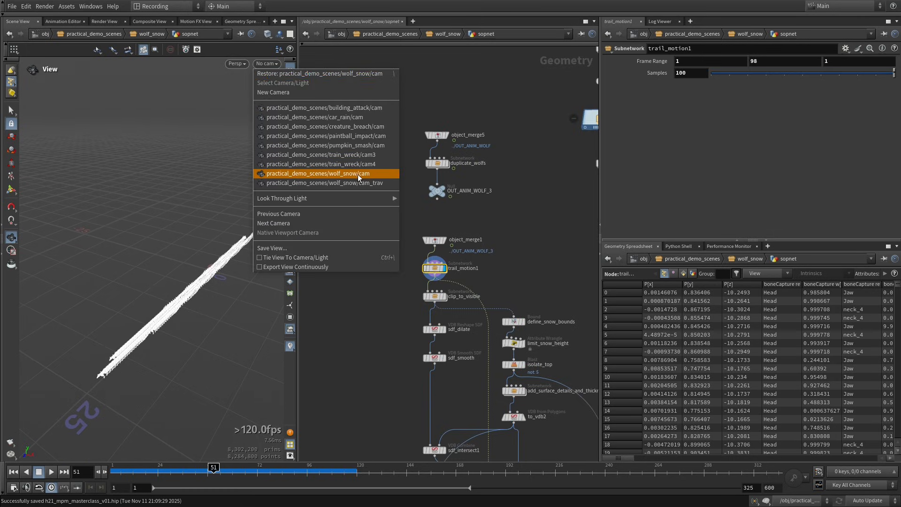
Look through the wolf_snow shot camera and scrub the timeline to check the clipped trail around frame 105.
left_click(321, 174)
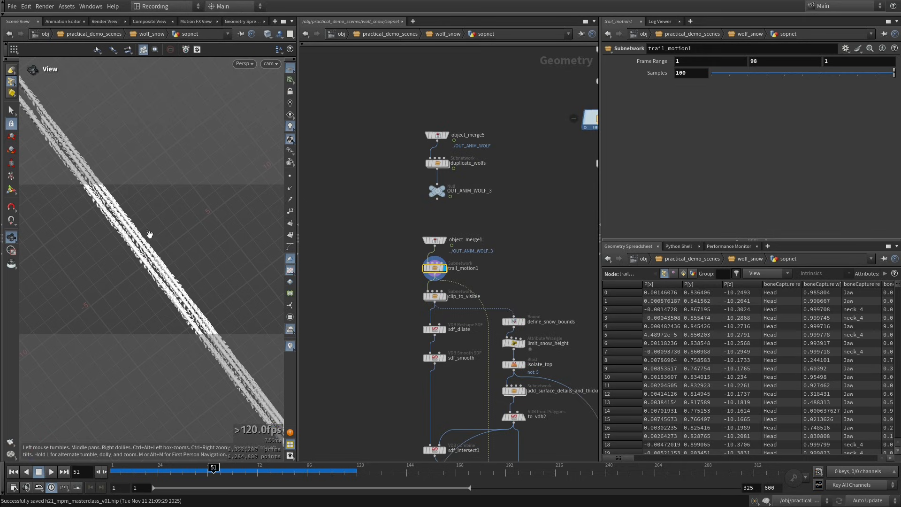
left_click_drag(213, 468, 375, 468)
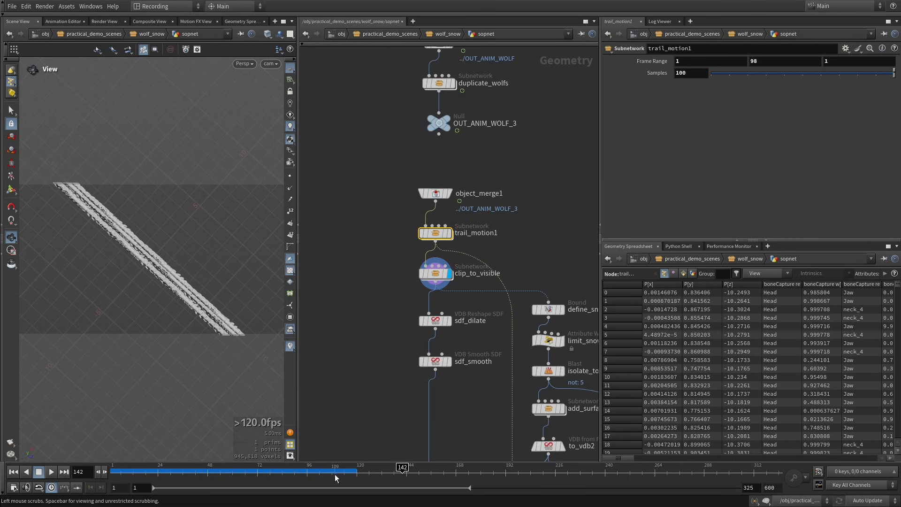
left_click_drag(336, 477, 446, 472)
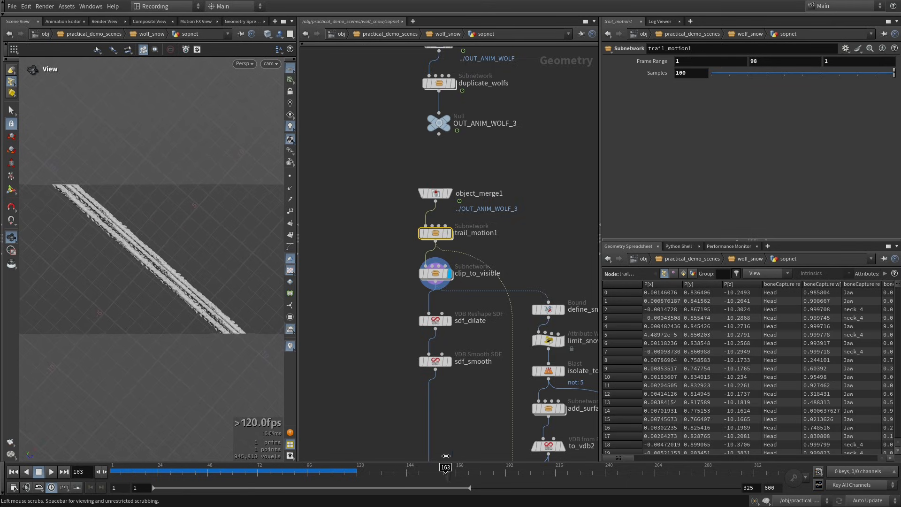
left_click_drag(445, 471, 326, 471)
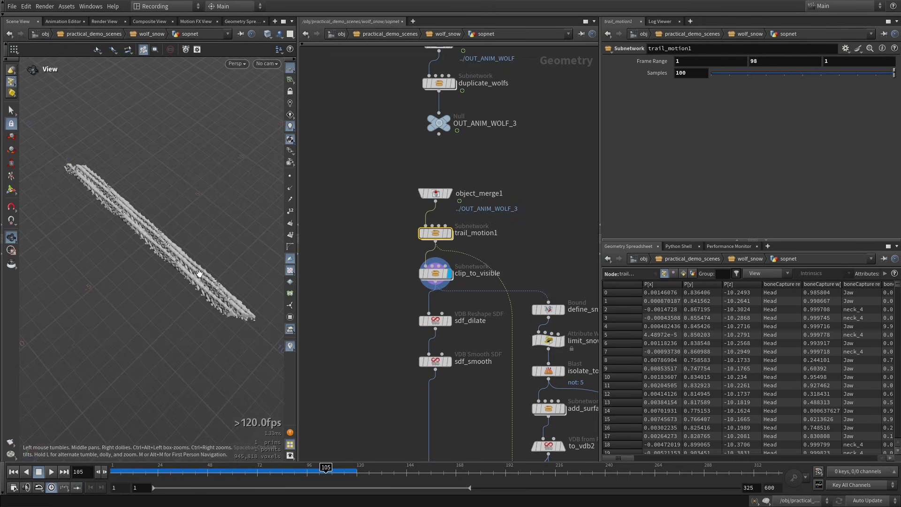
left_click_drag(198, 273, 256, 274)
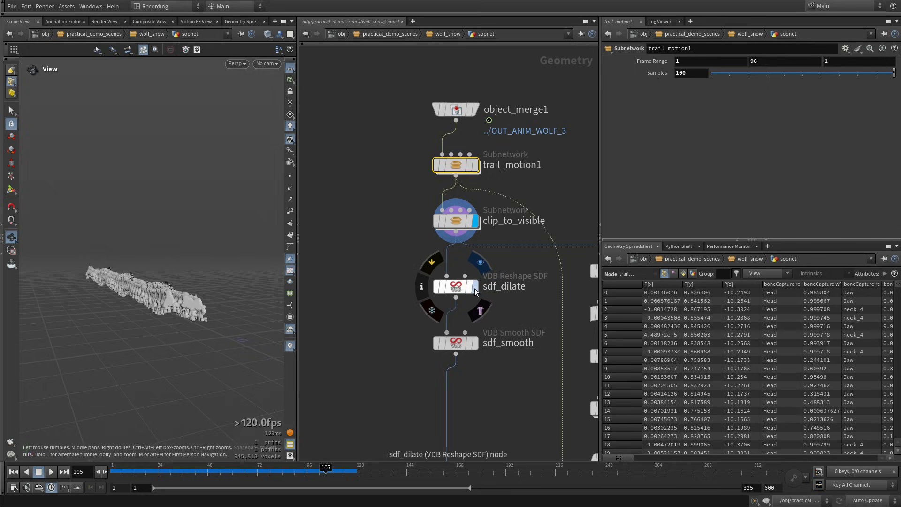
Display the smoothed trail SDF, then the define_snow_bounds box.
left_click(455, 343)
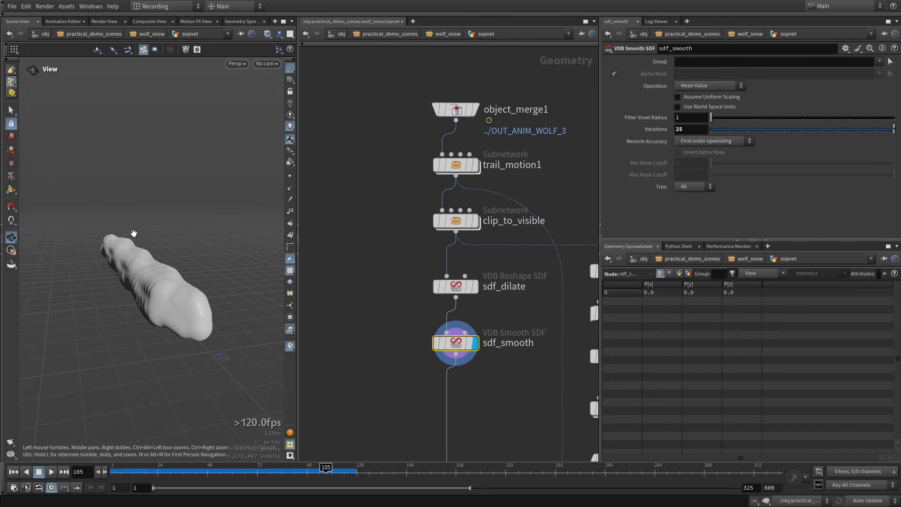
left_click_drag(133, 232, 192, 333)
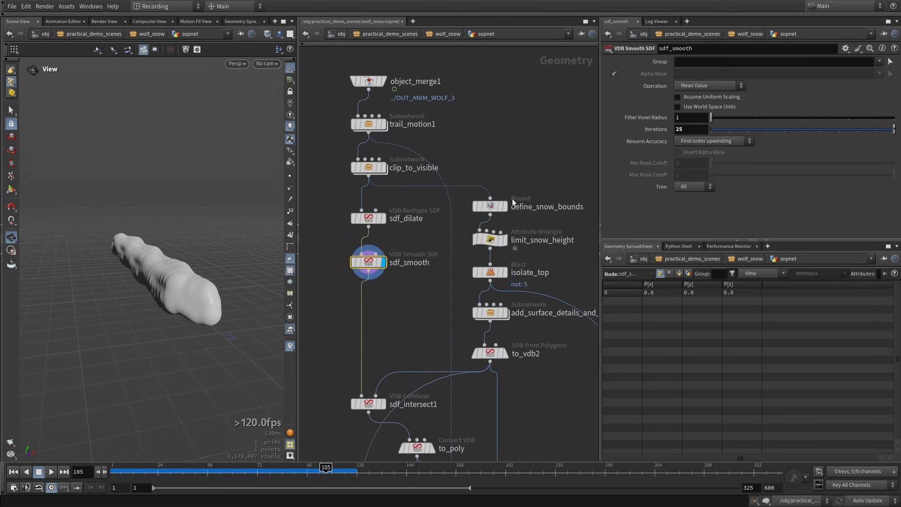
mouse_move(510, 273)
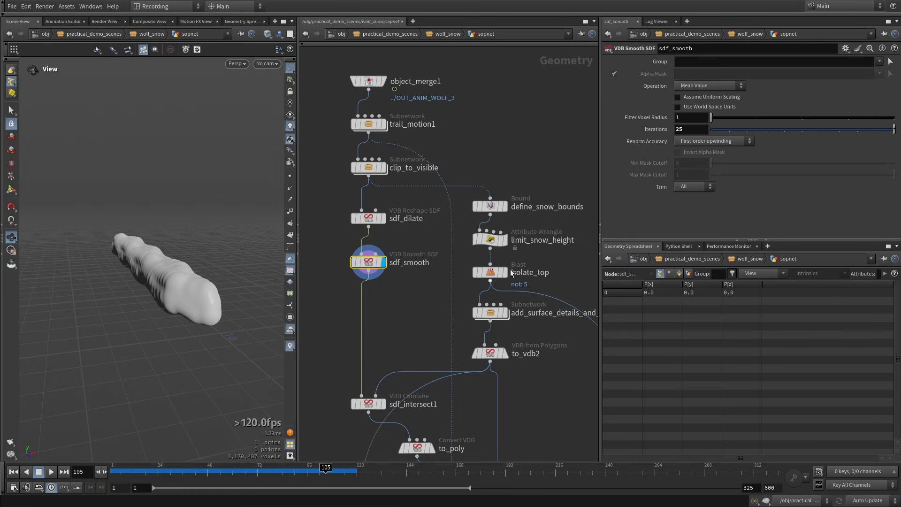
left_click(489, 207)
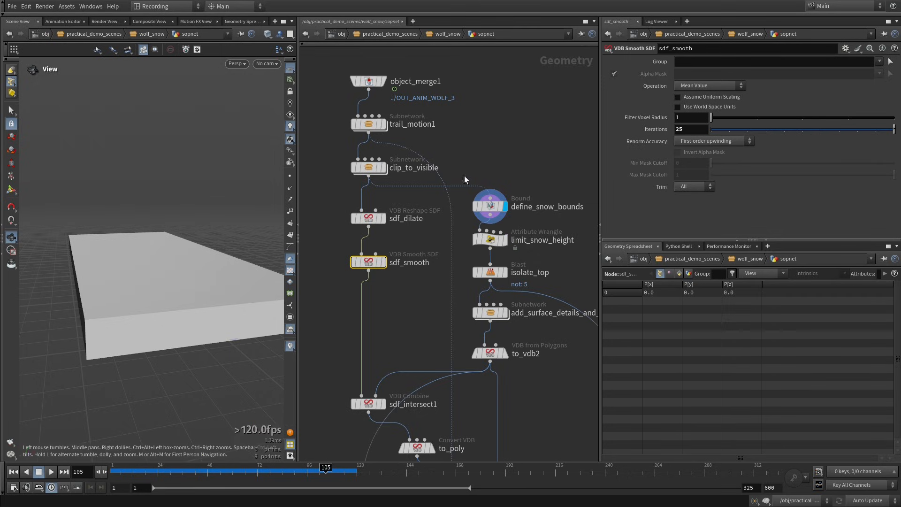
mouse_move(504, 241)
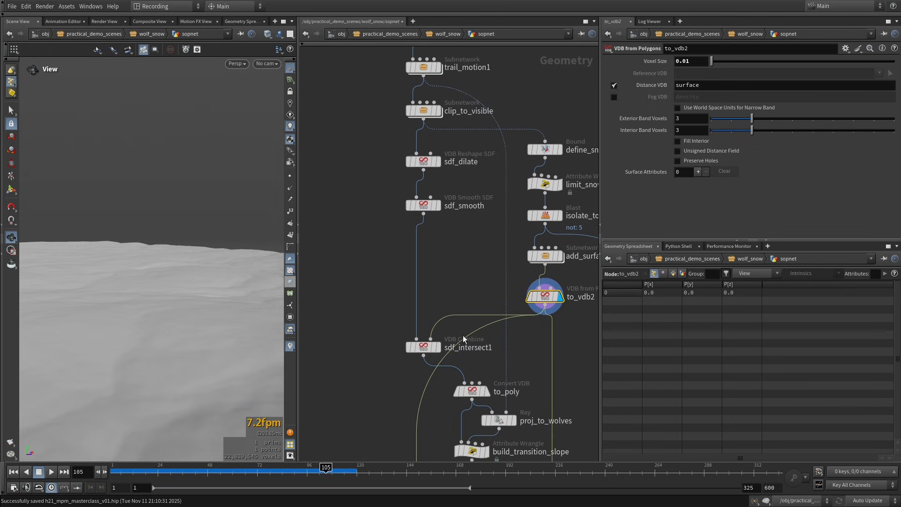
Display sdf_intersect1 and orbit around the snow slab intersected with the trail.
left_click(423, 347)
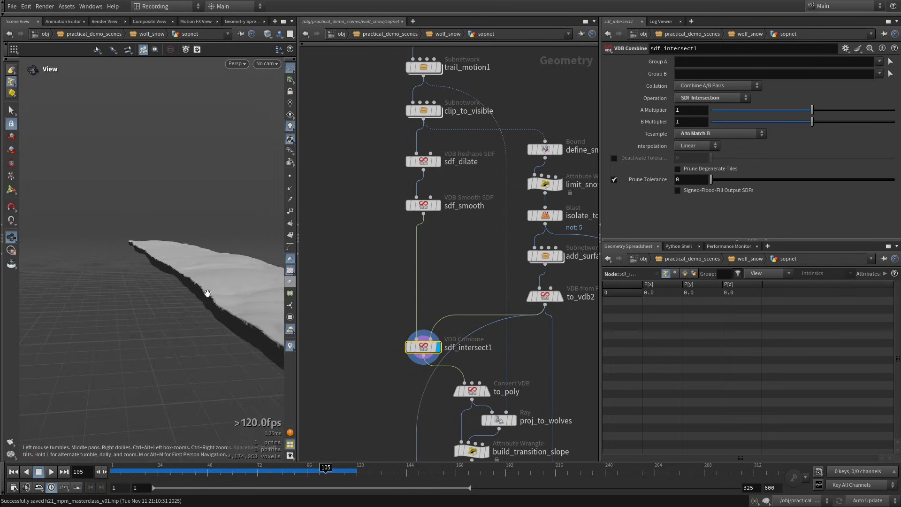
left_click_drag(207, 292, 161, 309)
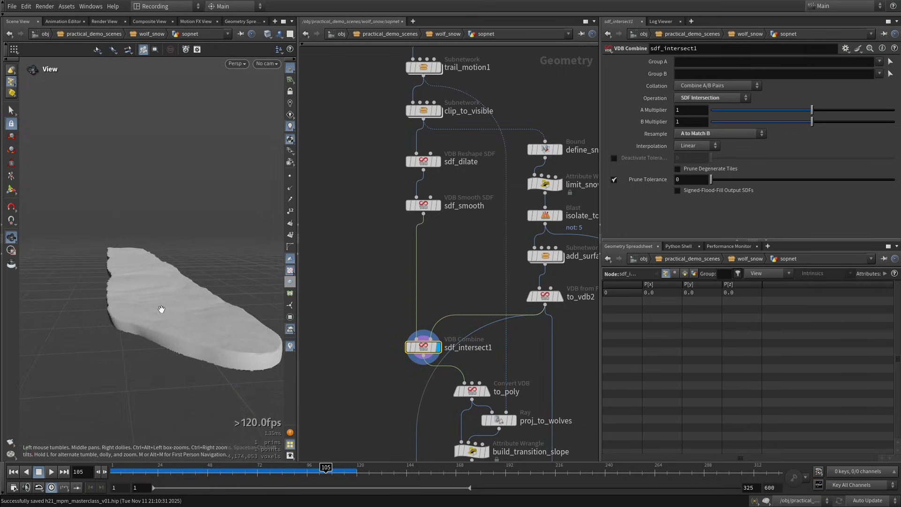
left_click_drag(162, 308, 182, 336)
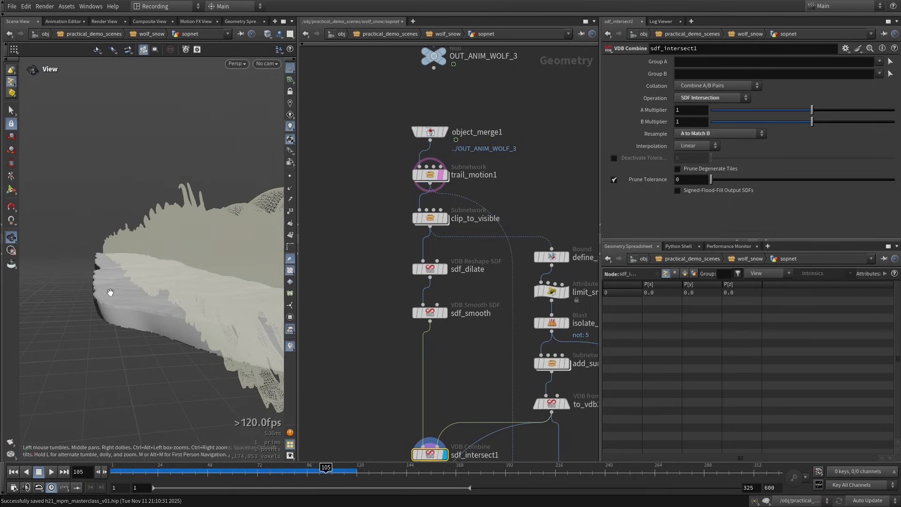
mouse_move(177, 293)
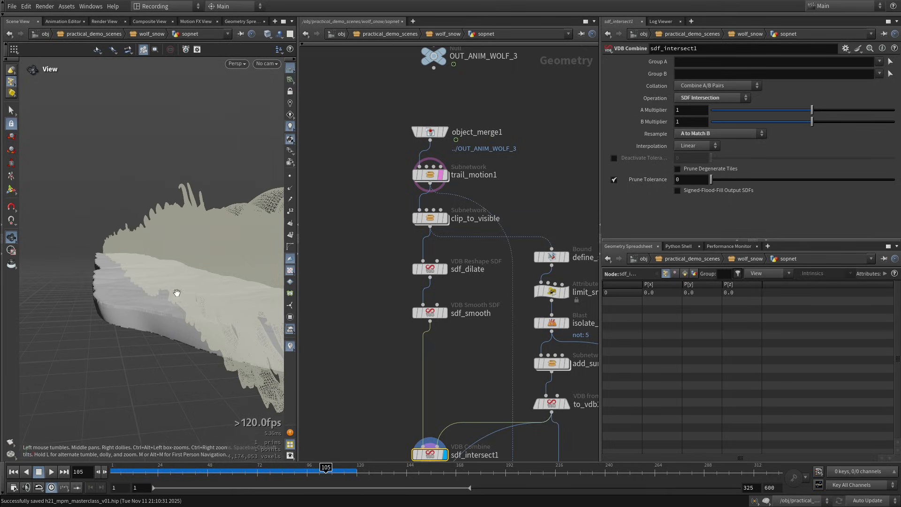
mouse_move(122, 303)
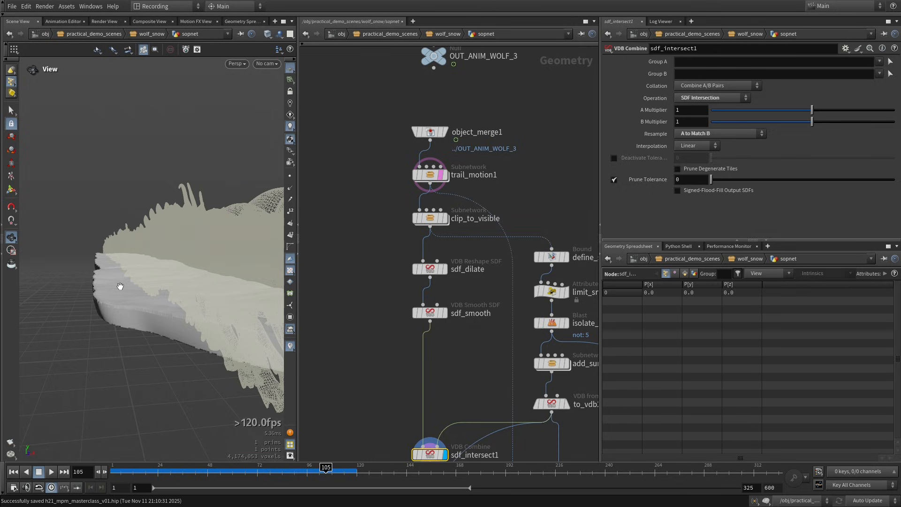
mouse_move(119, 249)
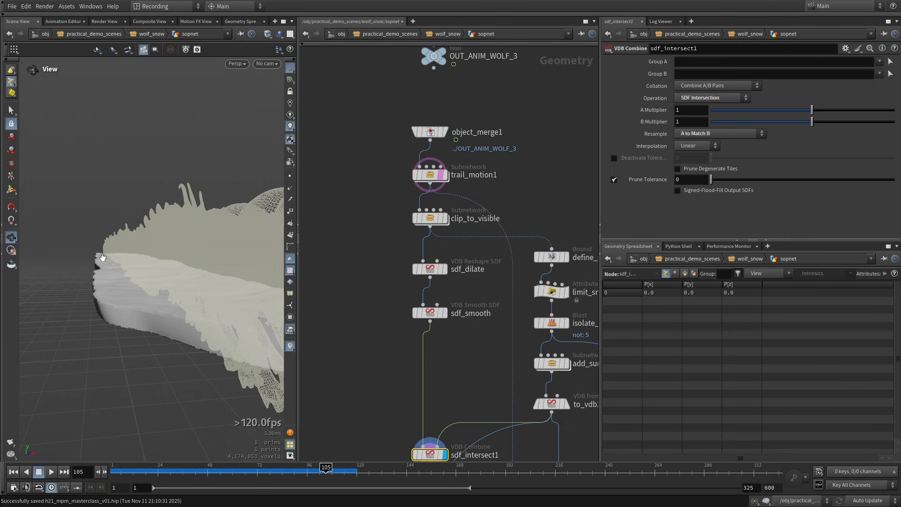
left_click_drag(103, 256, 135, 310)
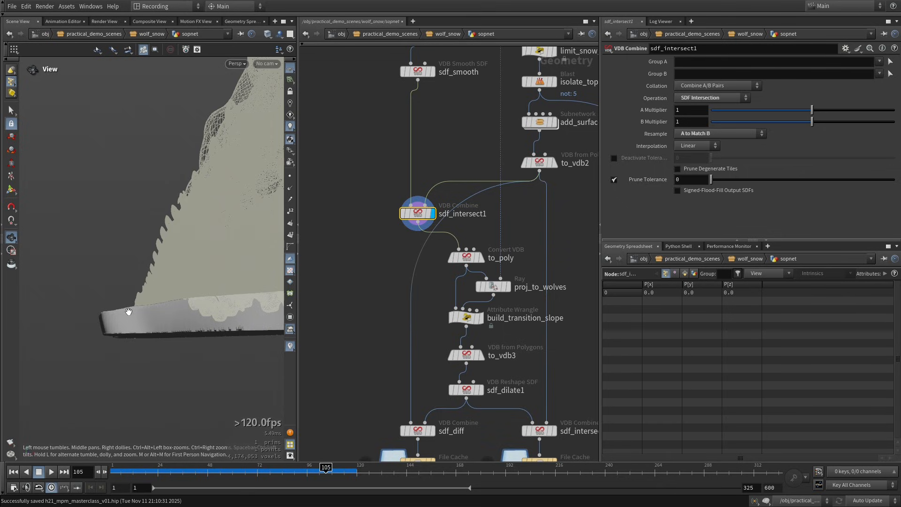
mouse_move(104, 315)
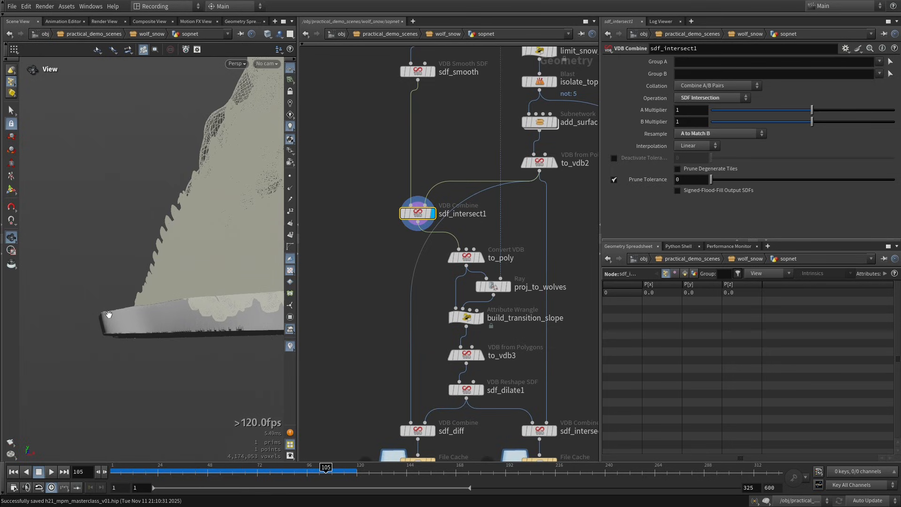
mouse_move(121, 329)
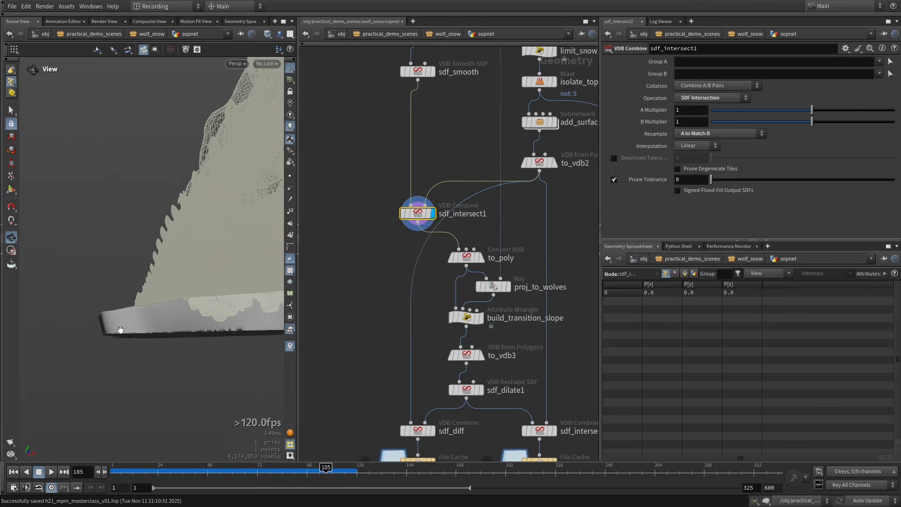
mouse_move(106, 333)
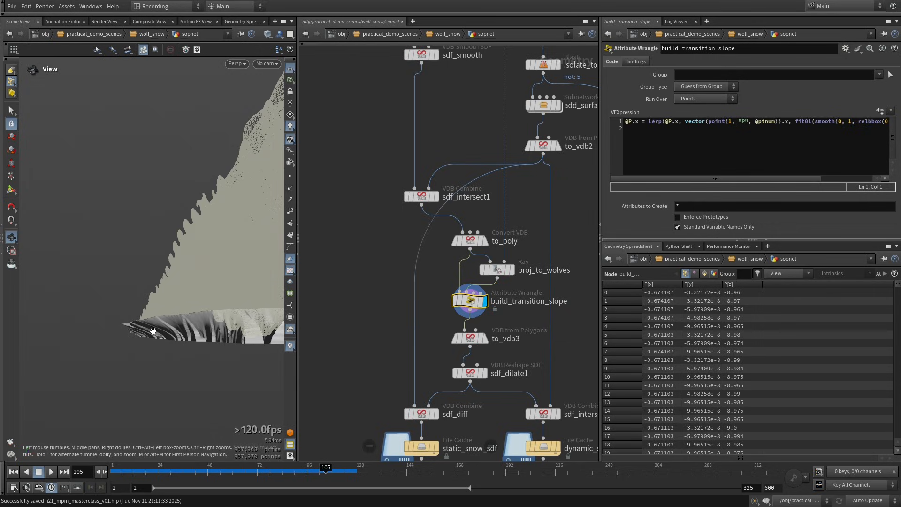
mouse_move(136, 340)
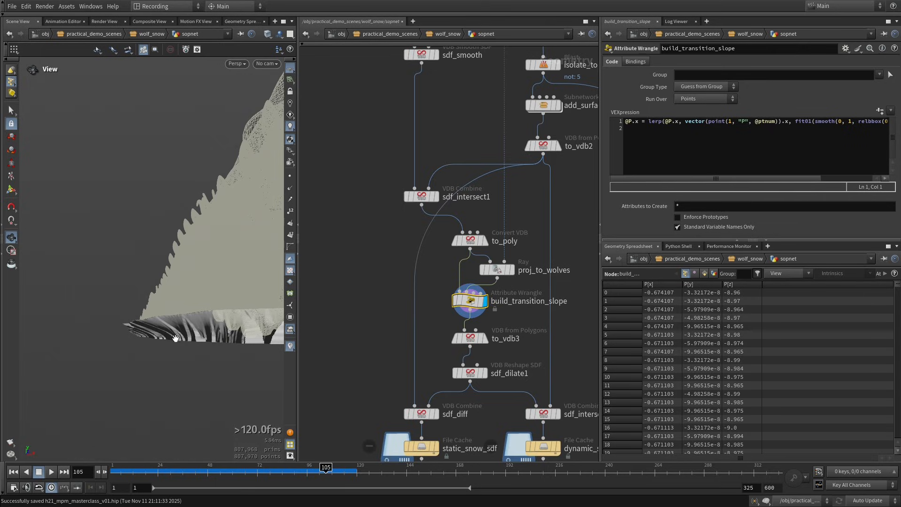
mouse_move(158, 345)
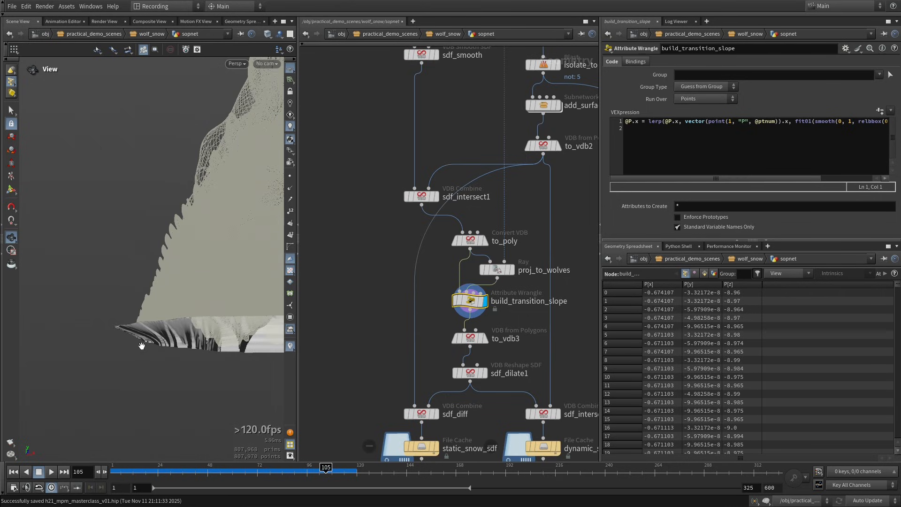
mouse_move(115, 327)
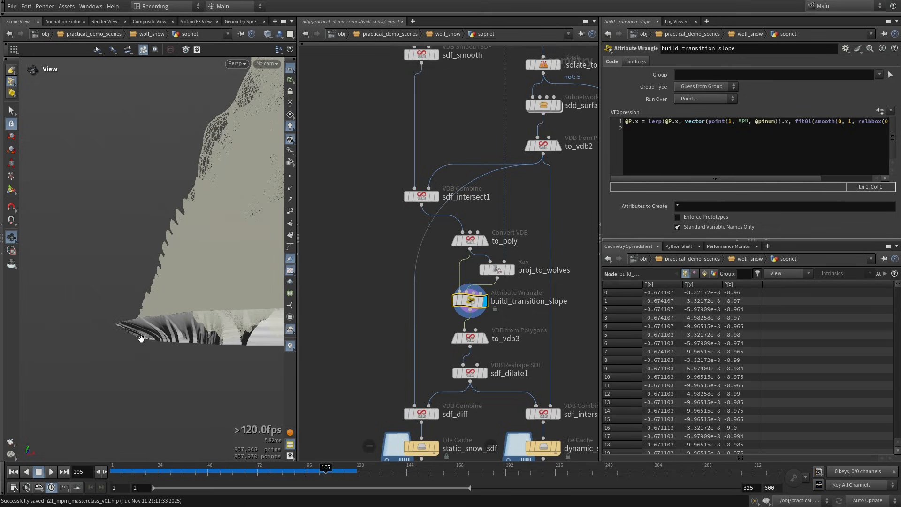
mouse_move(176, 326)
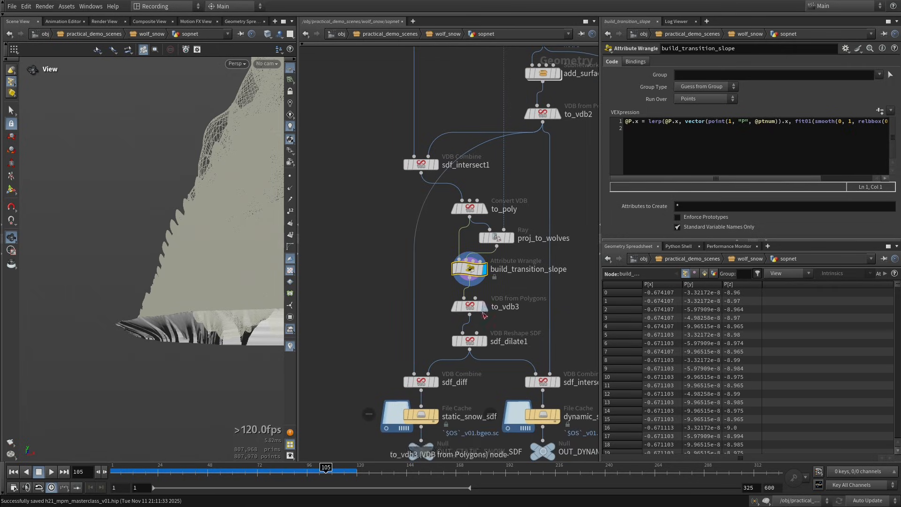
Display OUT_STATIC_SNOW_SDF, then OUT_DYNAMIC_SNOW_SDF, and inspect the dynamic snow region.
left_click(468, 341)
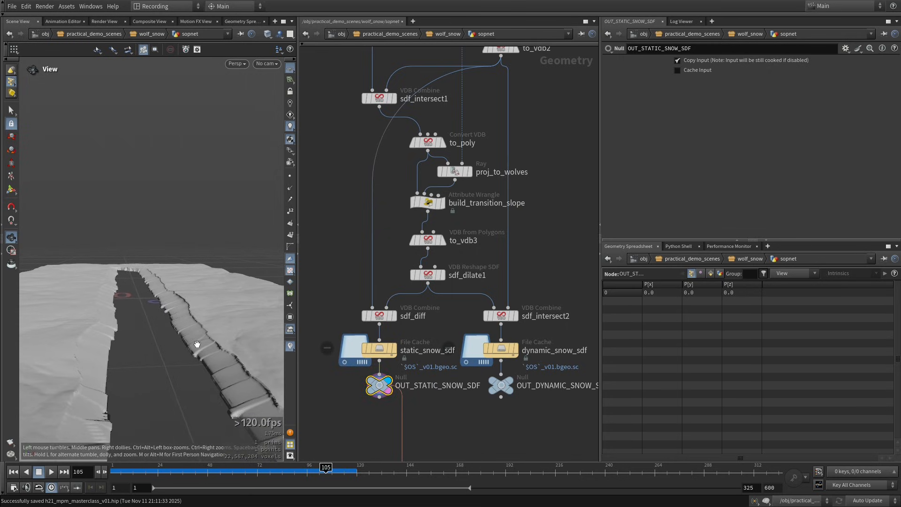
left_click(501, 384)
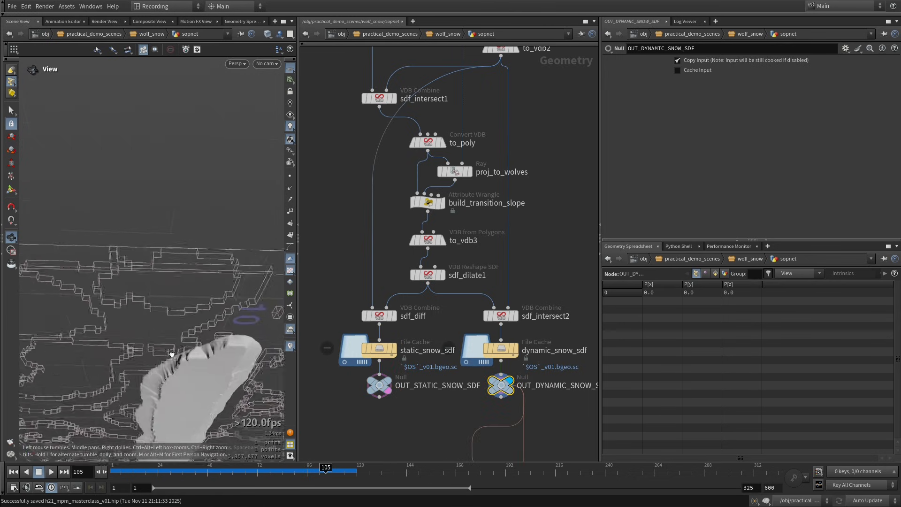
left_click_drag(173, 345, 164, 368)
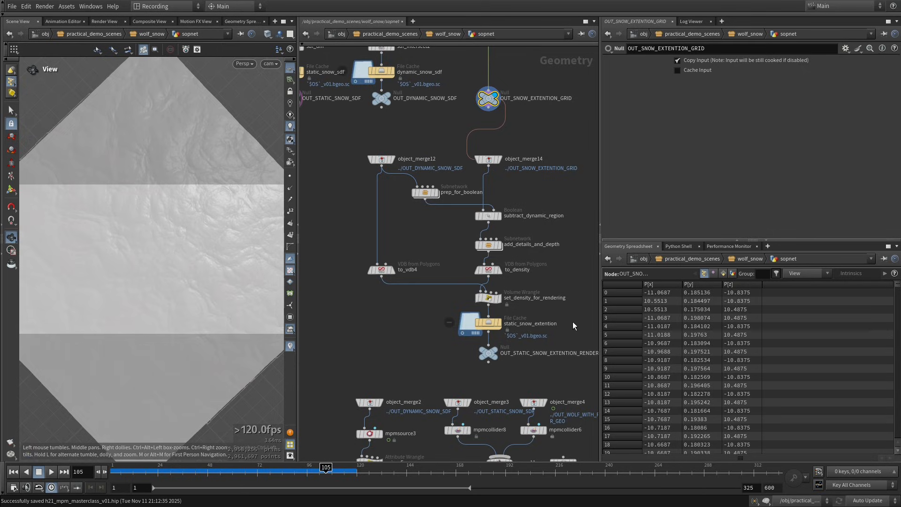
mouse_move(186, 266)
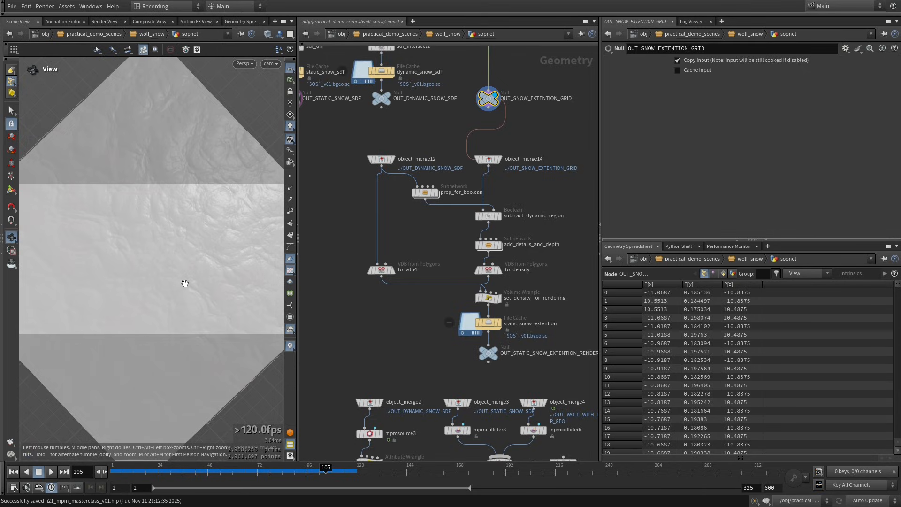
mouse_move(146, 231)
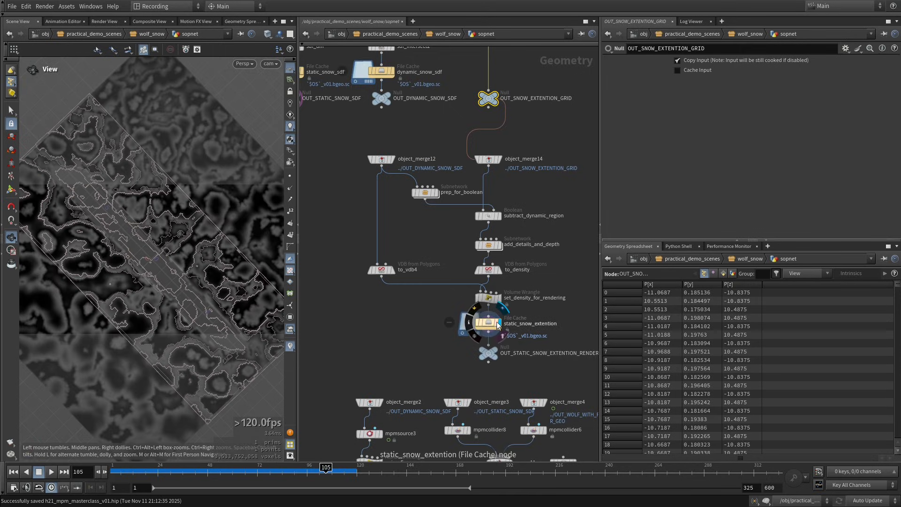
Display the static_snow_extention File Cache showing the extended snow with the trail cut out.
left_click(487, 322)
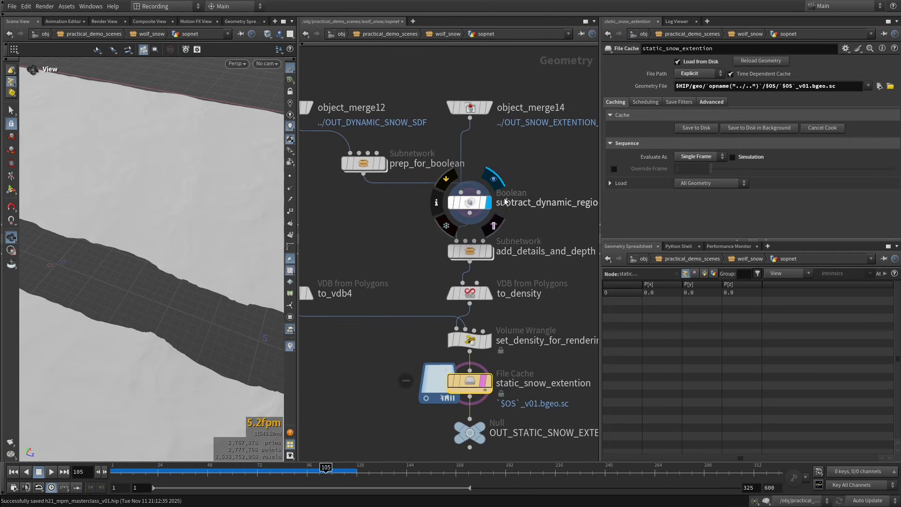
Display subtract_dynamic_region, then add_details_and_depth, and zoom in on the detailed snow edge.
left_click(469, 202)
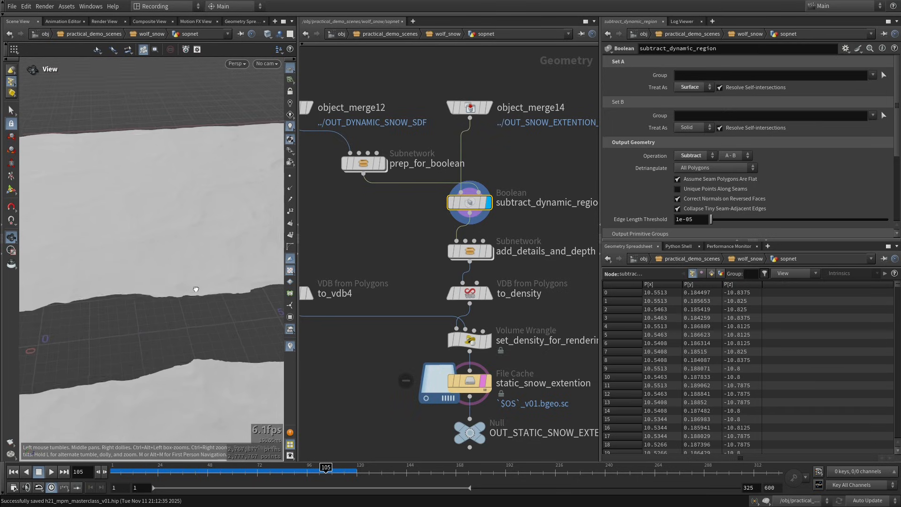
left_click_drag(195, 290, 153, 356)
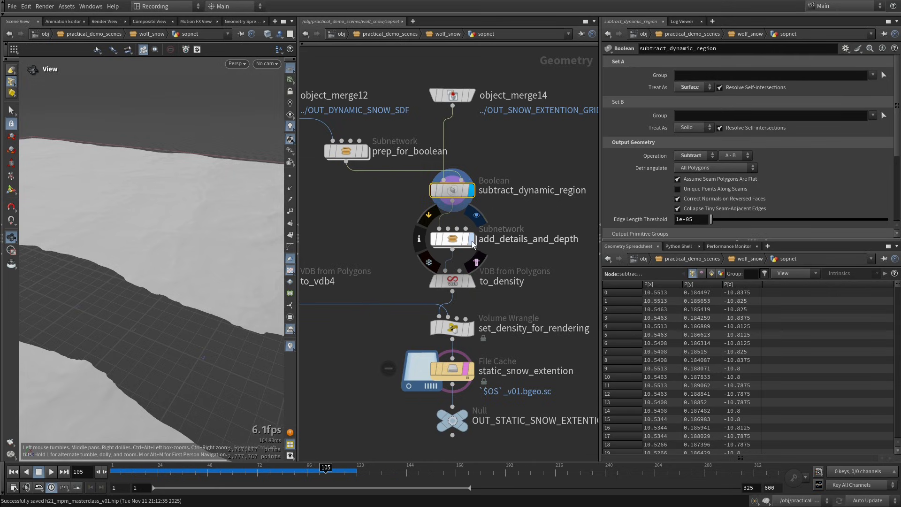
mouse_move(459, 262)
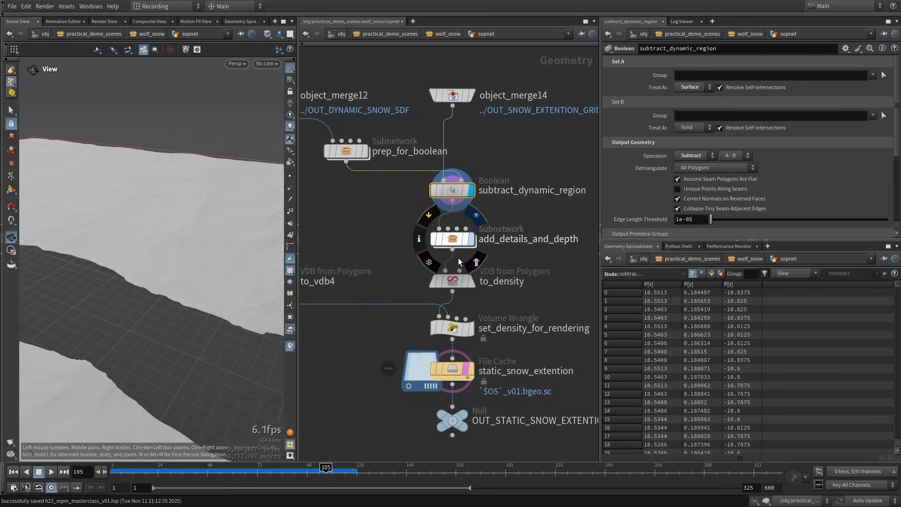
mouse_move(171, 356)
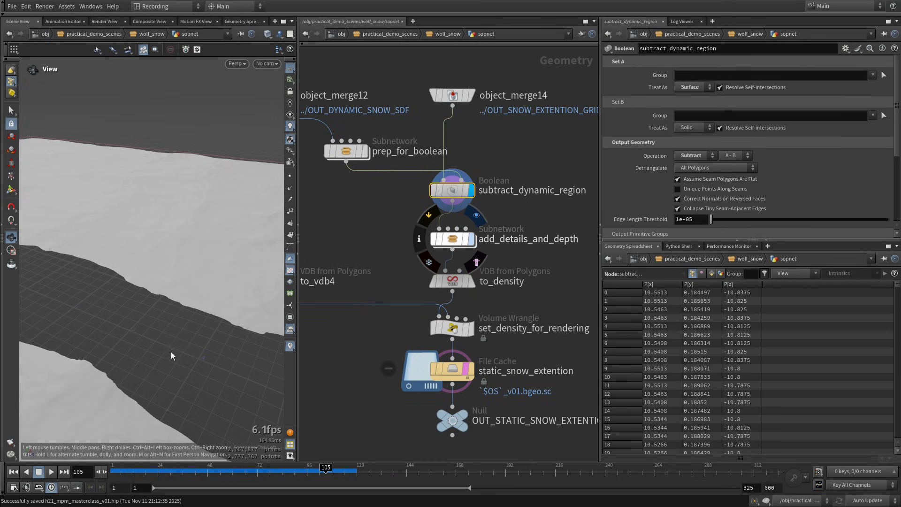
left_click(452, 238)
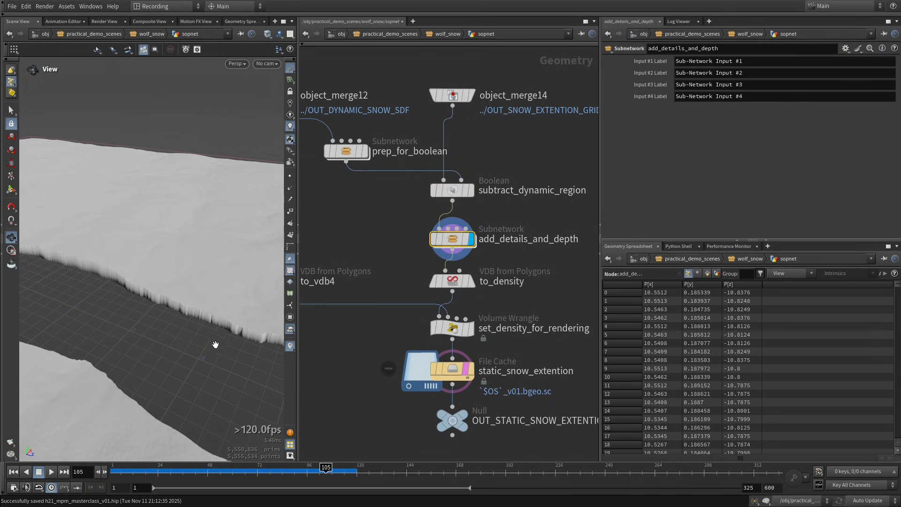
left_click_drag(215, 345, 266, 276)
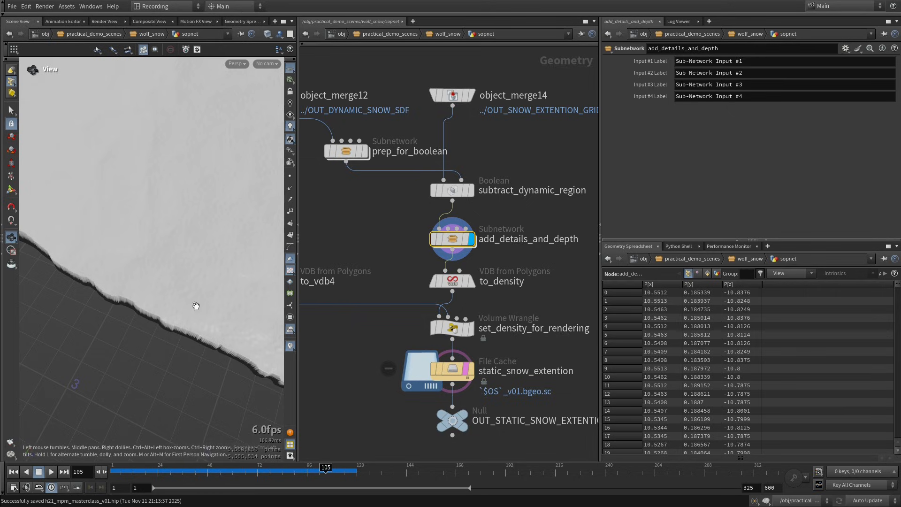
mouse_move(187, 356)
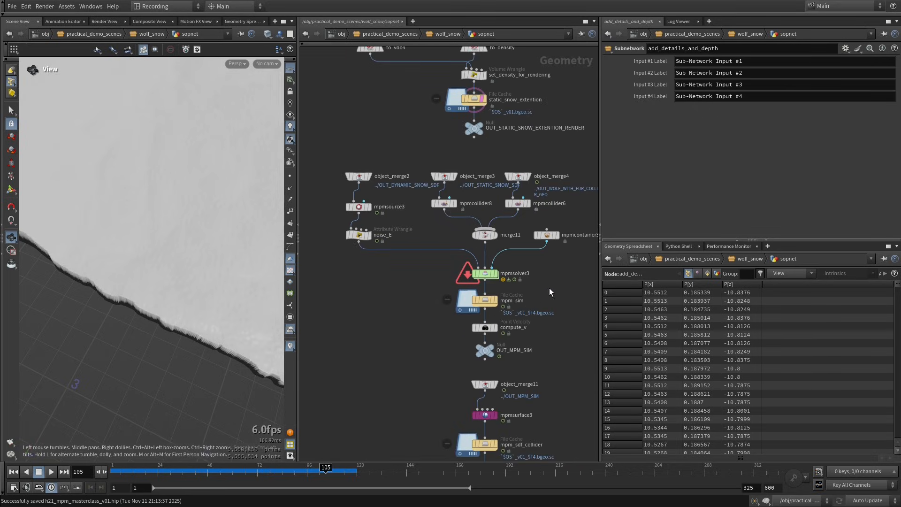
mouse_move(521, 309)
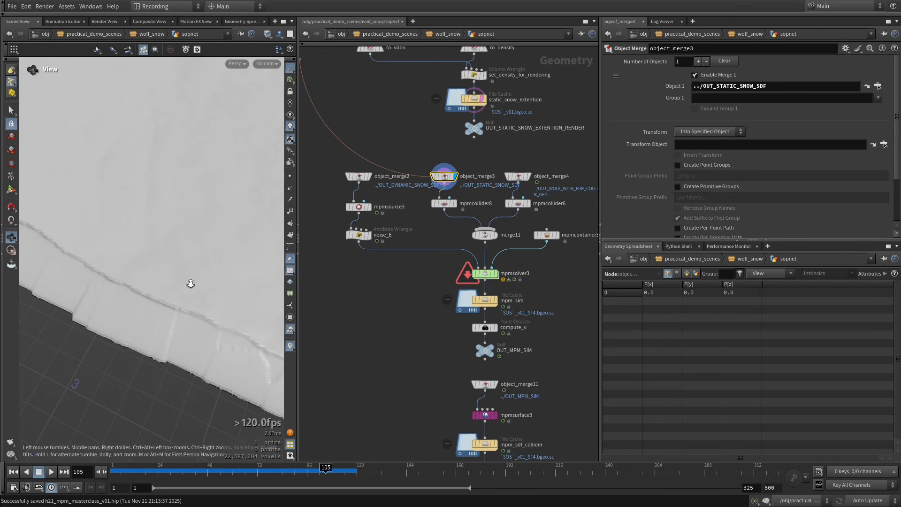
Return to frame 60 and set the static snow collider's Friction and Sticky to 10.
left_click_drag(190, 284, 228, 272)
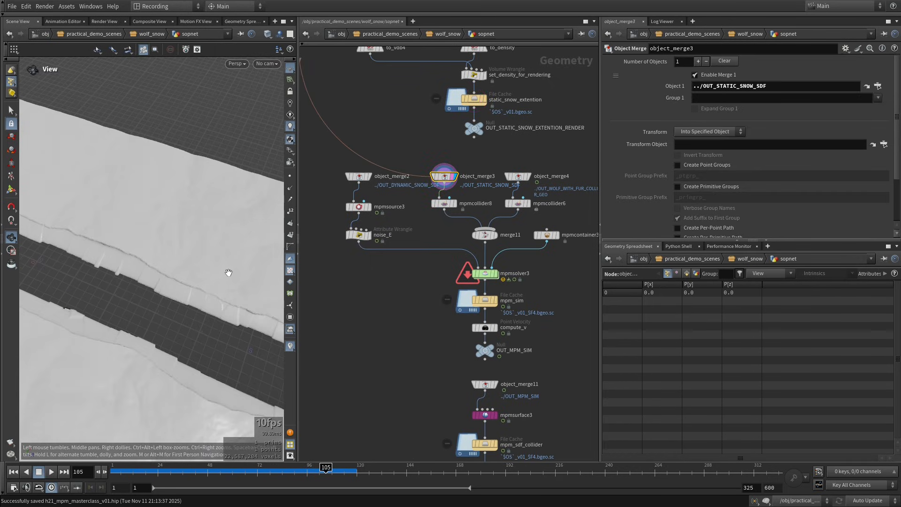
left_click_drag(229, 273, 195, 314)
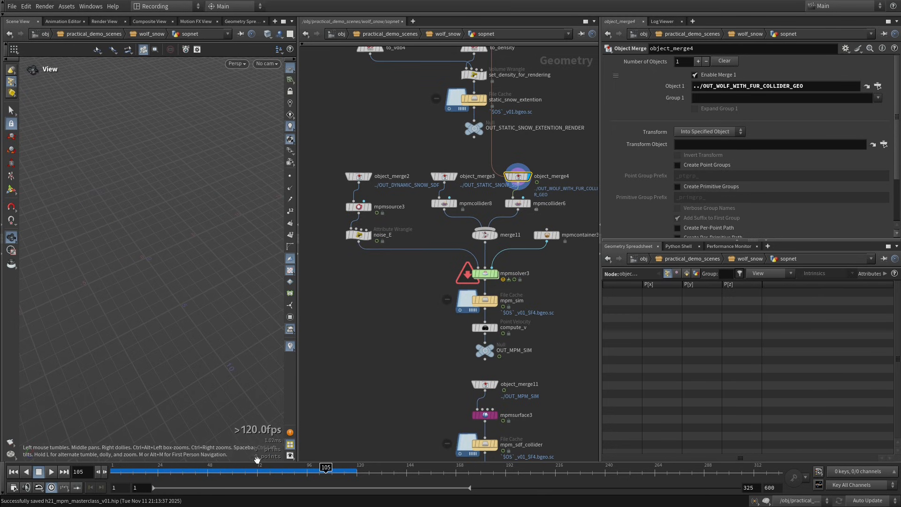
left_click_drag(326, 467, 233, 466)
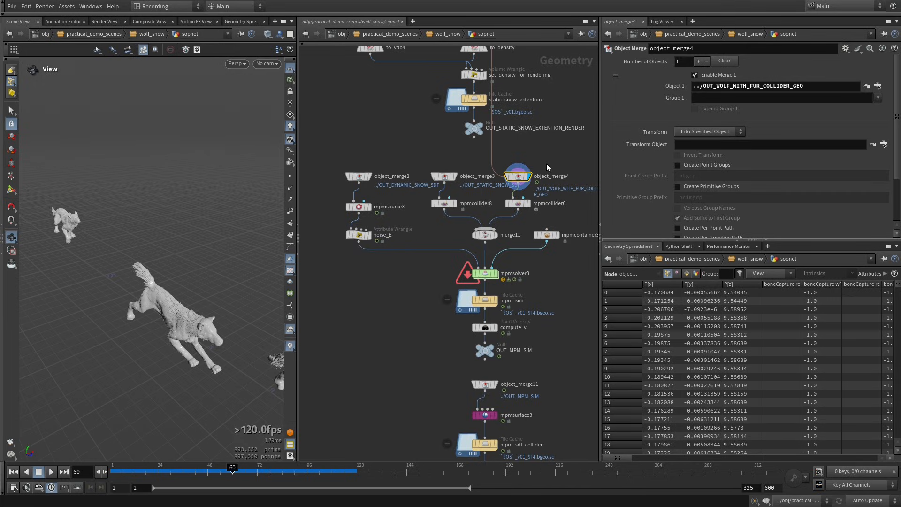
left_click(515, 202)
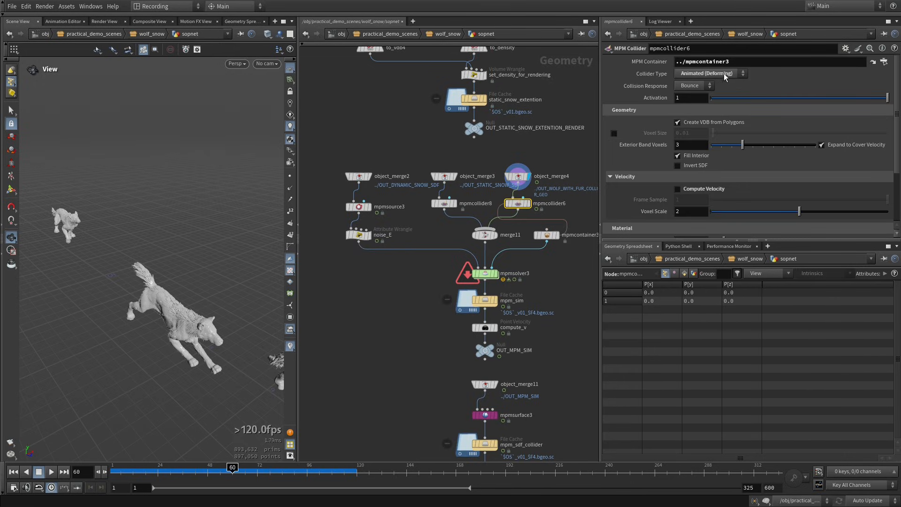
mouse_move(896, 169)
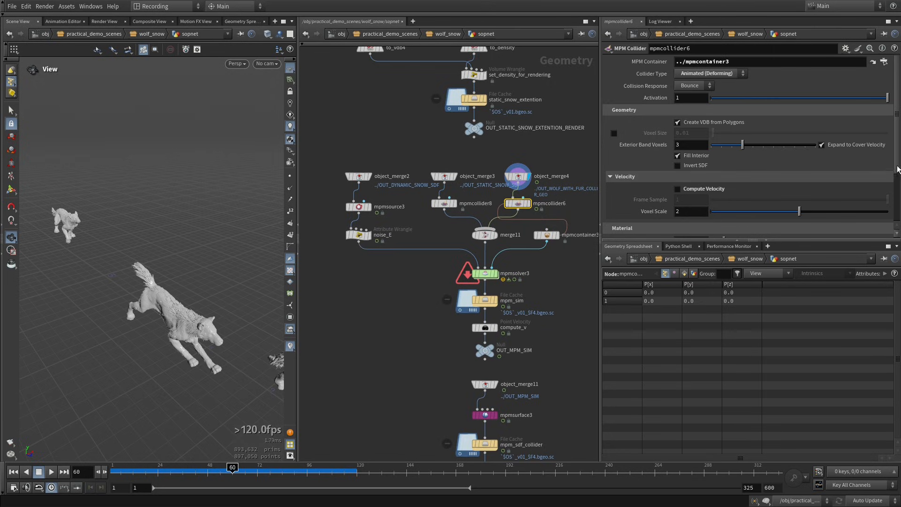
scroll("down", 3)
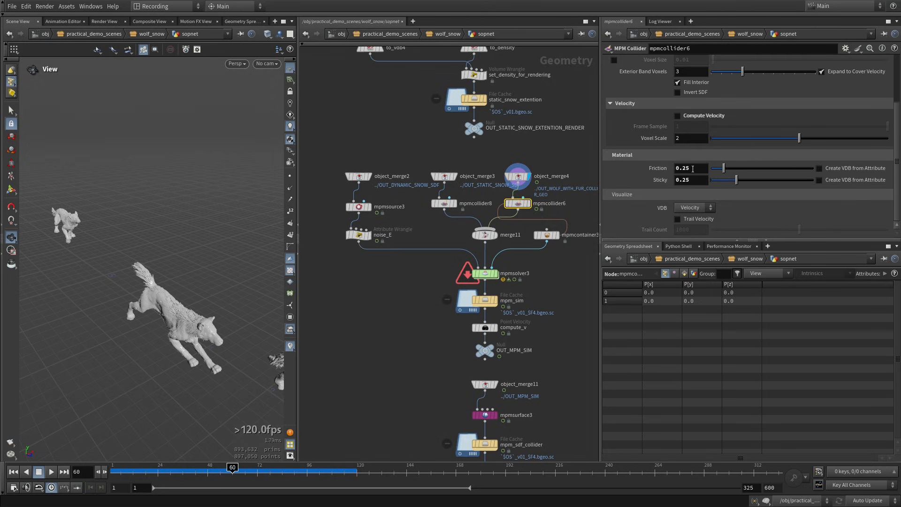
left_click(690, 180)
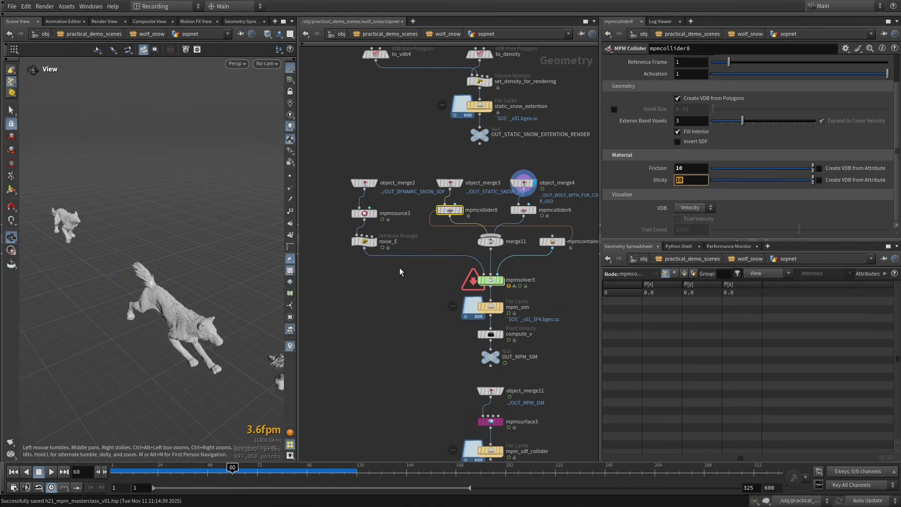
mouse_move(434, 279)
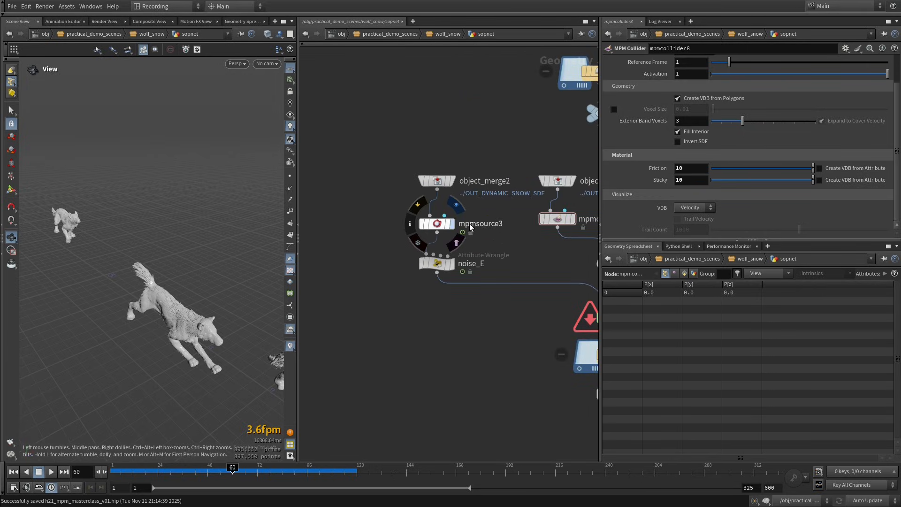
mouse_move(467, 236)
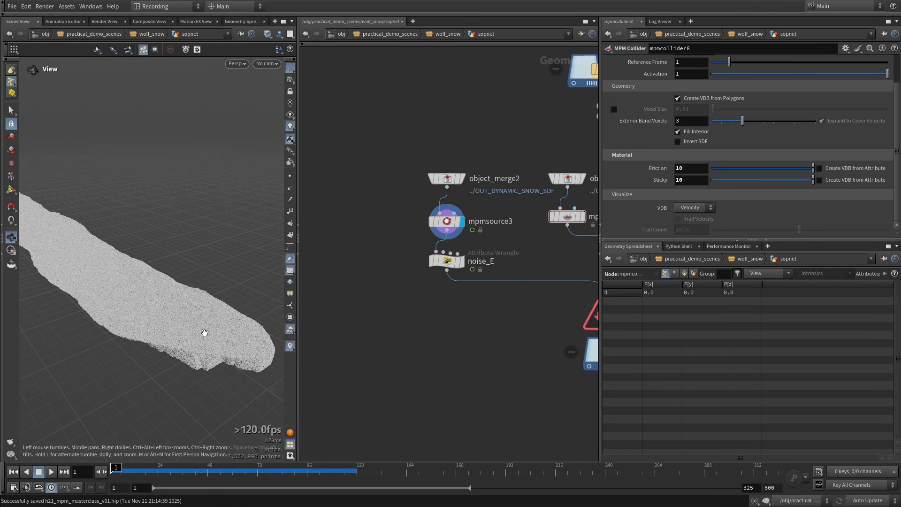
Show the whole snow slab from mpmsource3 and view its Material (Preset Snow) parameters.
left_click_drag(204, 332, 195, 319)
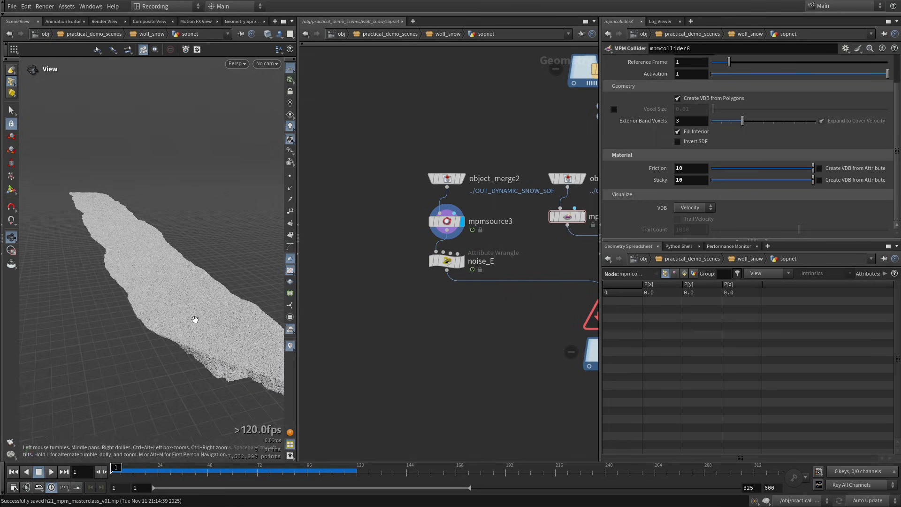
left_click(446, 221)
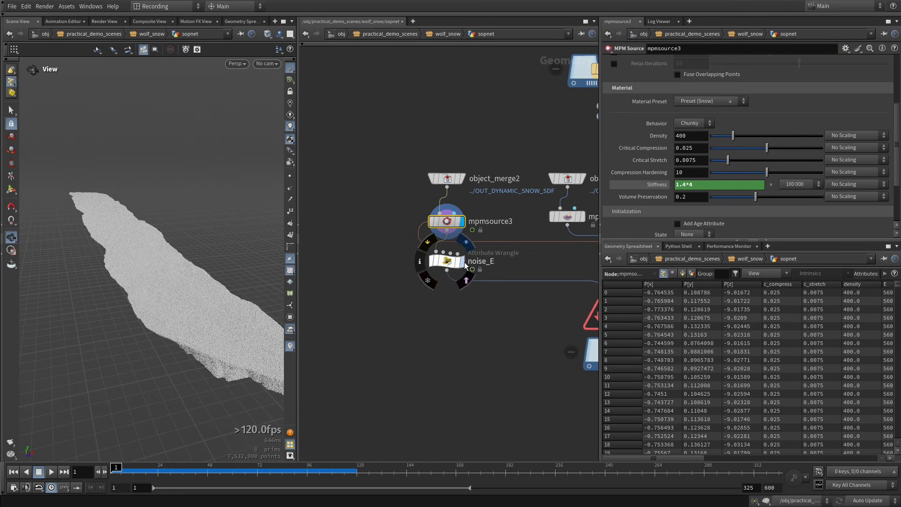
left_click(447, 262)
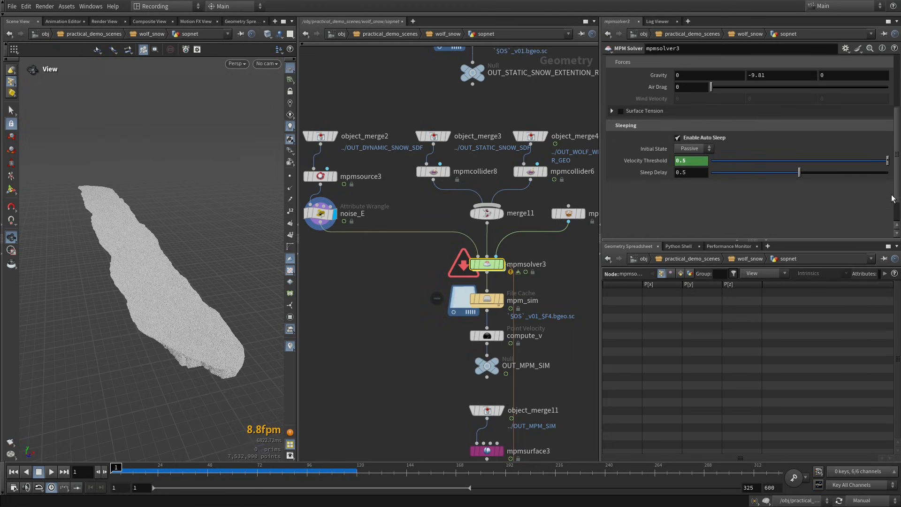
mouse_move(196, 291)
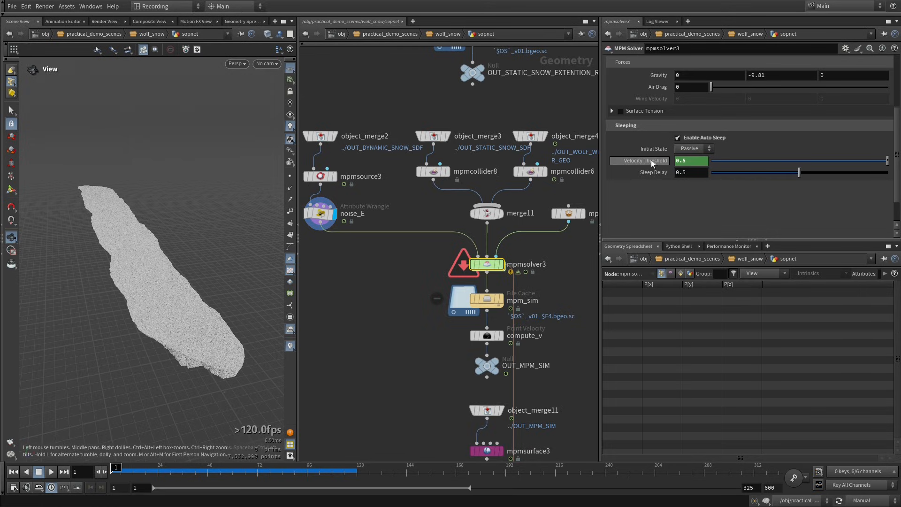
Enter 0.05*10 as the Sleeping Velocity Threshold on mpmsolver3, keeping Initial State Passive.
type("0.05*10")
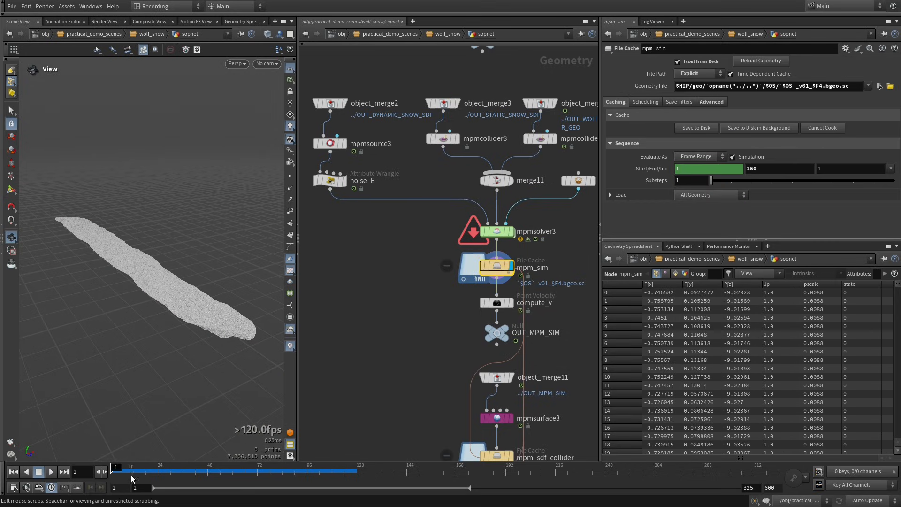
Scrub the mpm_sim File Cache playback from frame 1 through to frame 52.
left_click_drag(115, 472, 221, 472)
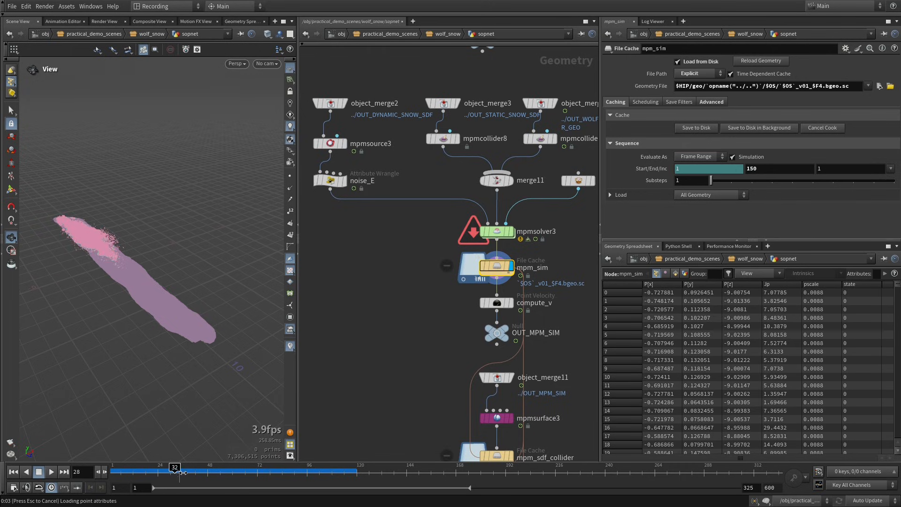
left_click_drag(174, 466, 226, 466)
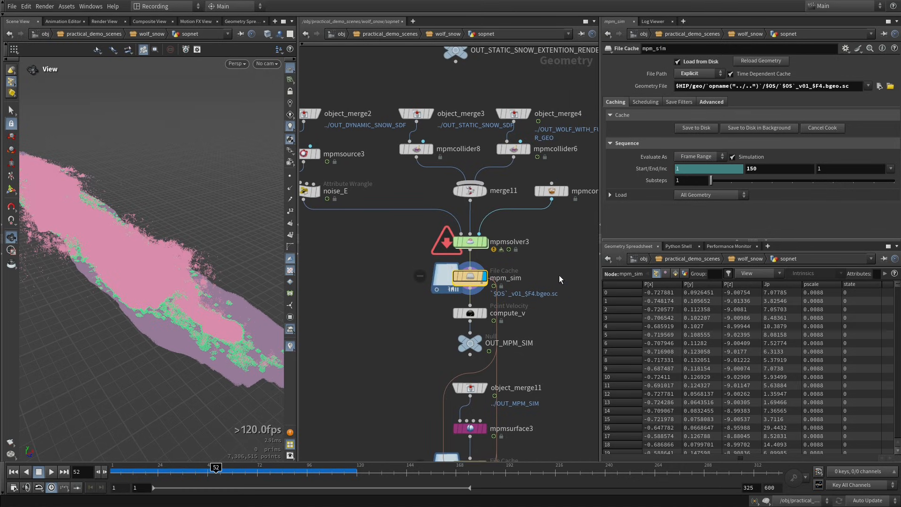
Show the sim's detail intrinsics with the state_distribution of active, passive and boundary particles.
left_click(804, 273)
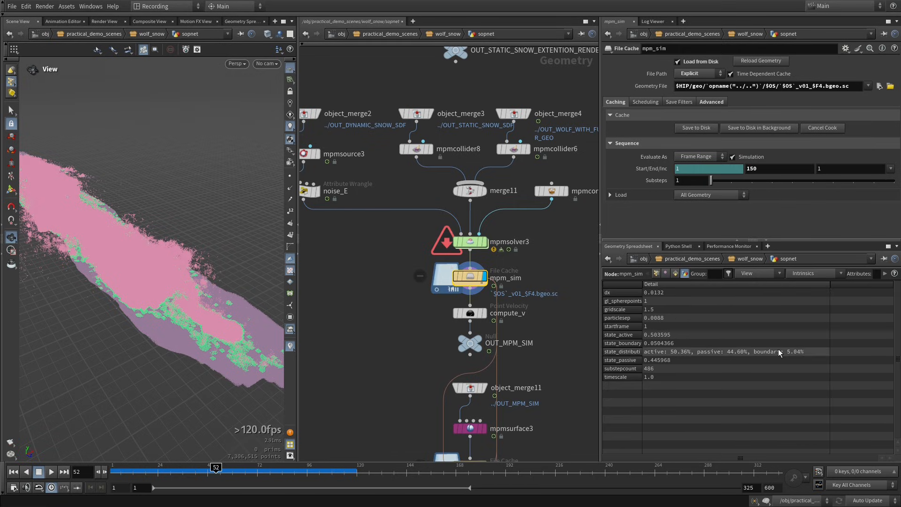
mouse_move(681, 356)
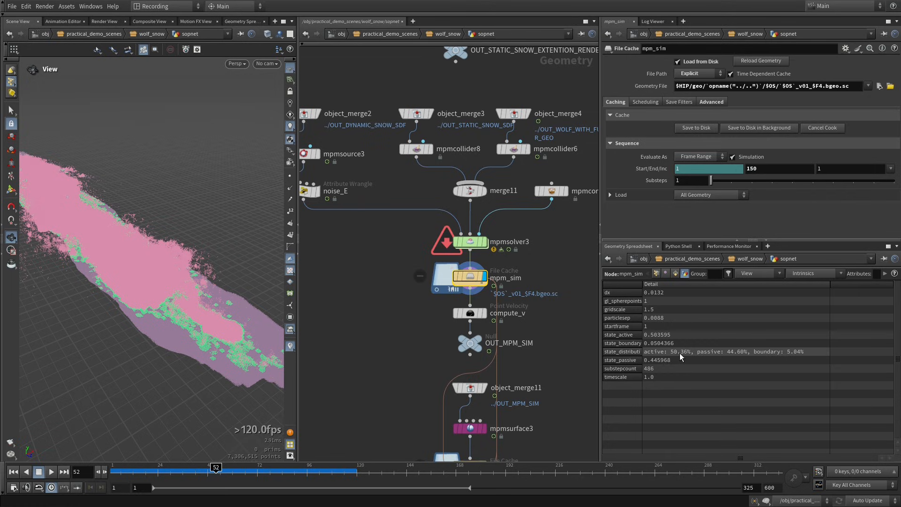
mouse_move(802, 353)
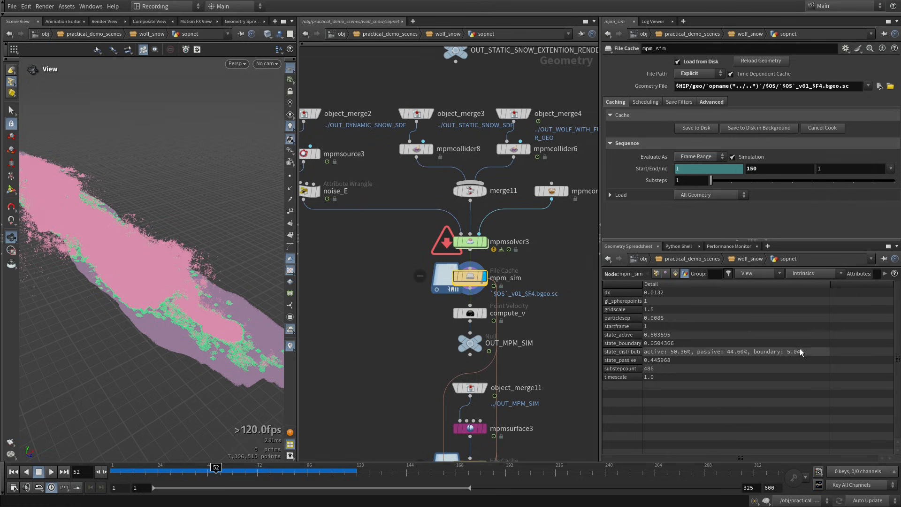
mouse_move(678, 356)
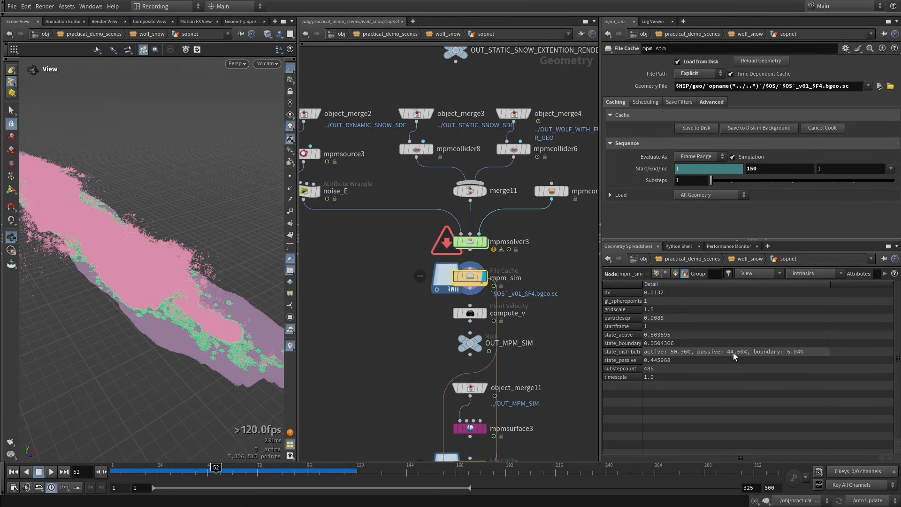
mouse_move(516, 367)
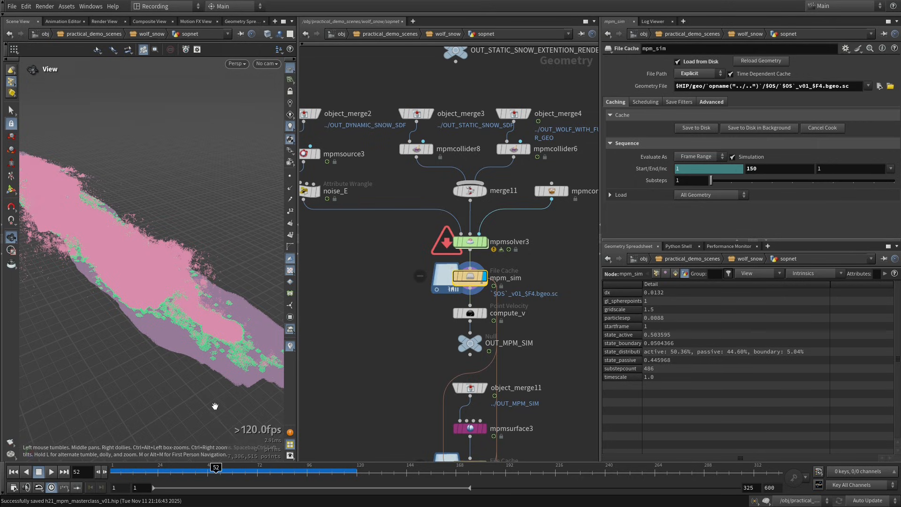
mouse_move(200, 377)
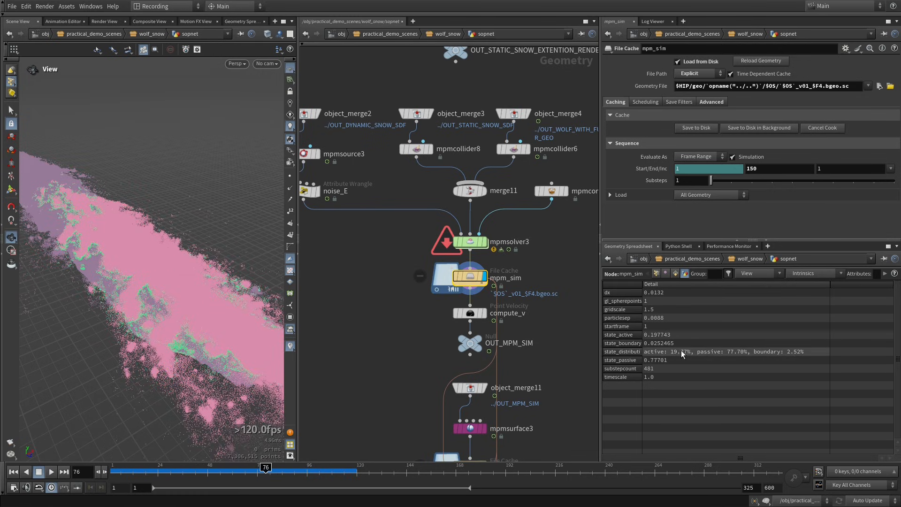
mouse_move(341, 454)
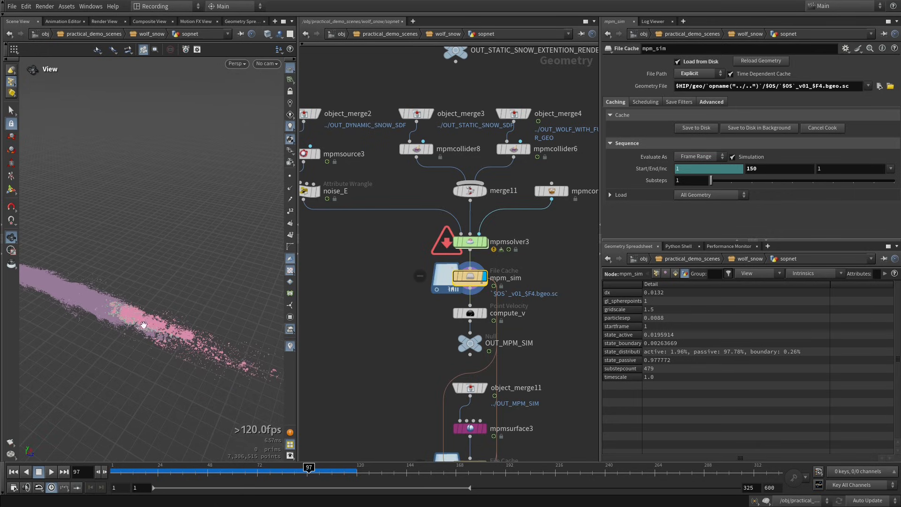
mouse_move(243, 369)
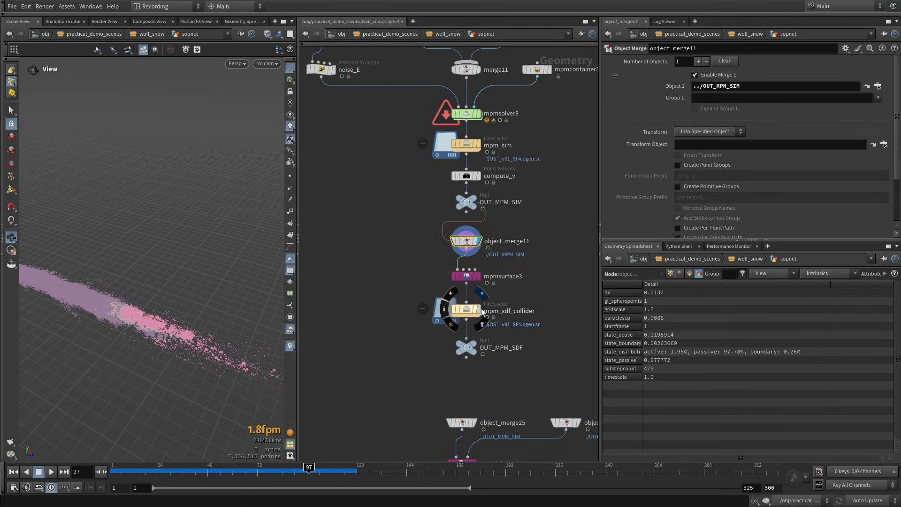
Display the cached mpm_sdf_collider surface at frame 50, then scroll down to the debris source branch.
left_click(466, 310)
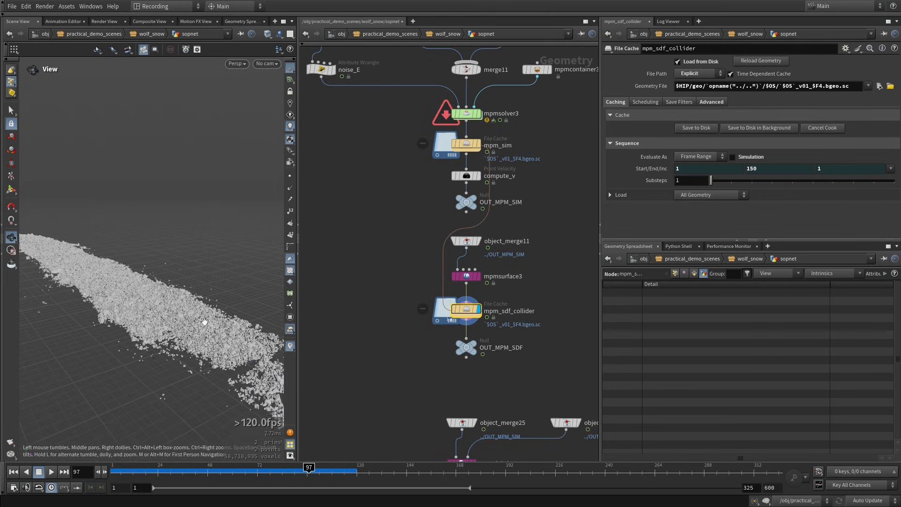
left_click_drag(309, 467, 240, 467)
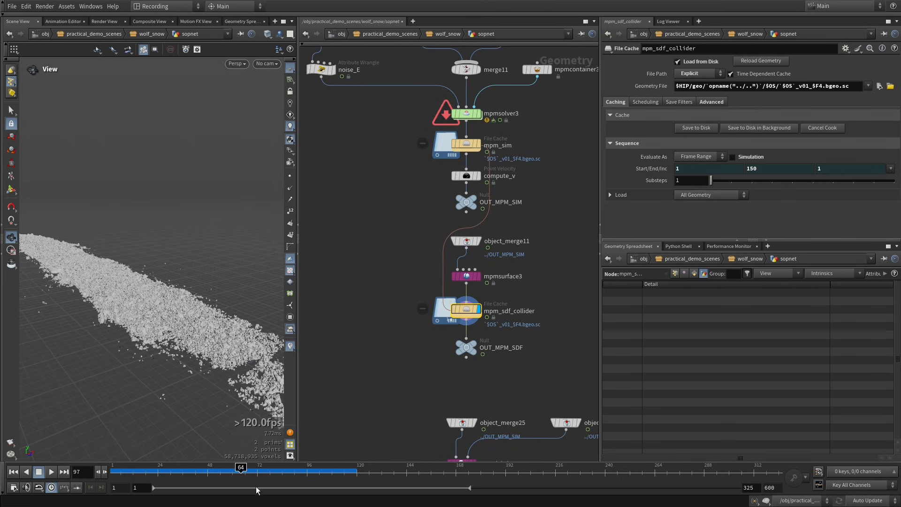
left_click_drag(241, 471, 212, 471)
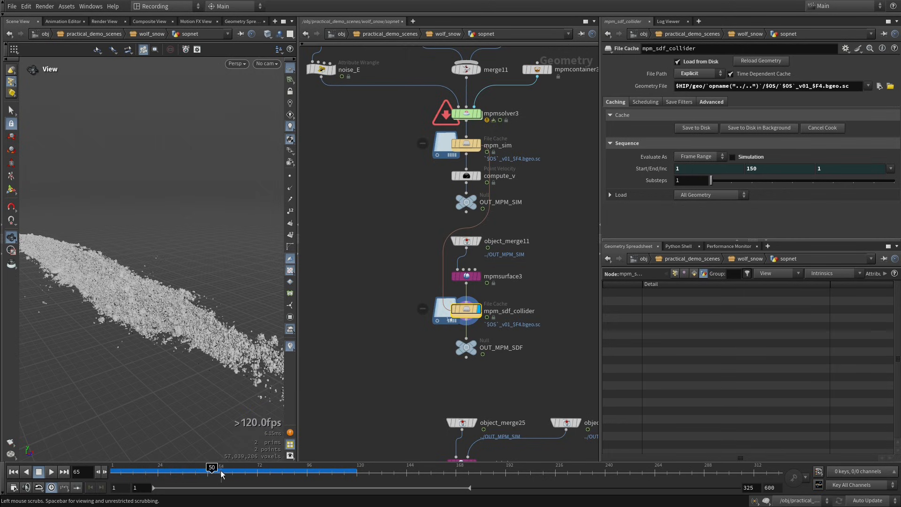
left_click_drag(220, 472, 212, 472)
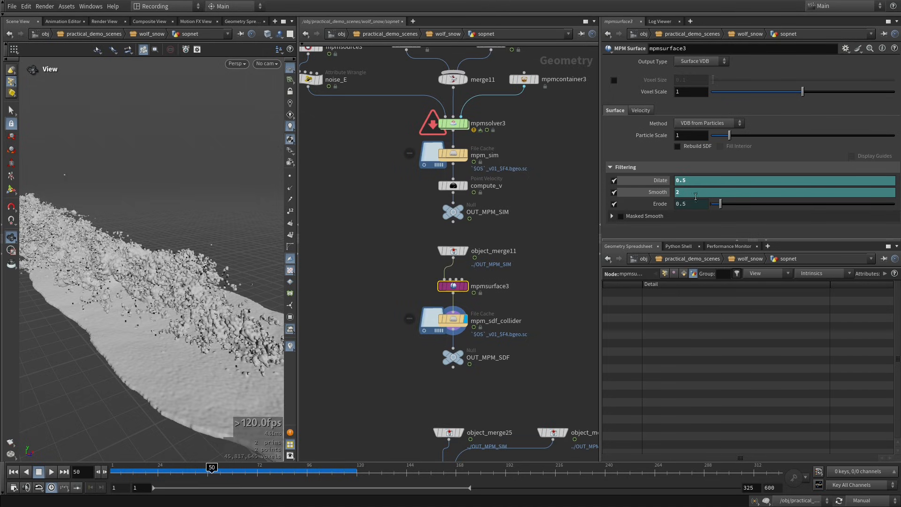
mouse_move(233, 312)
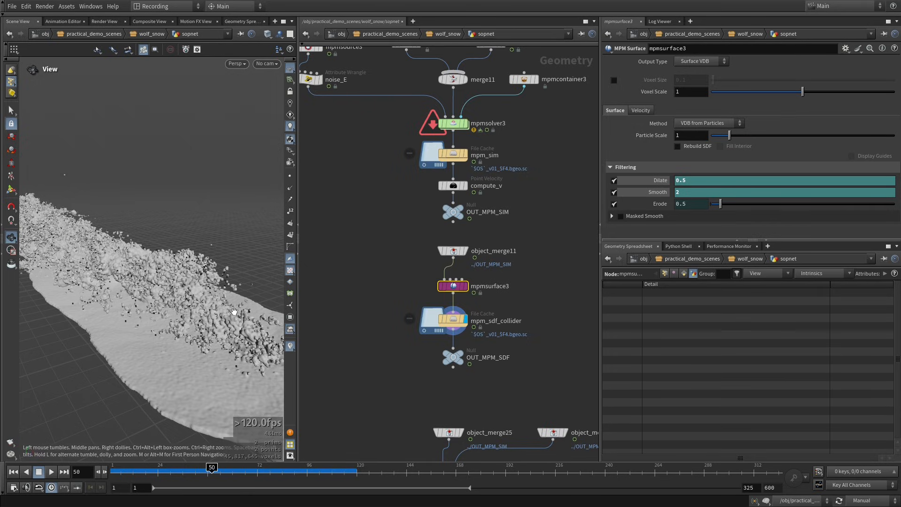
mouse_move(200, 333)
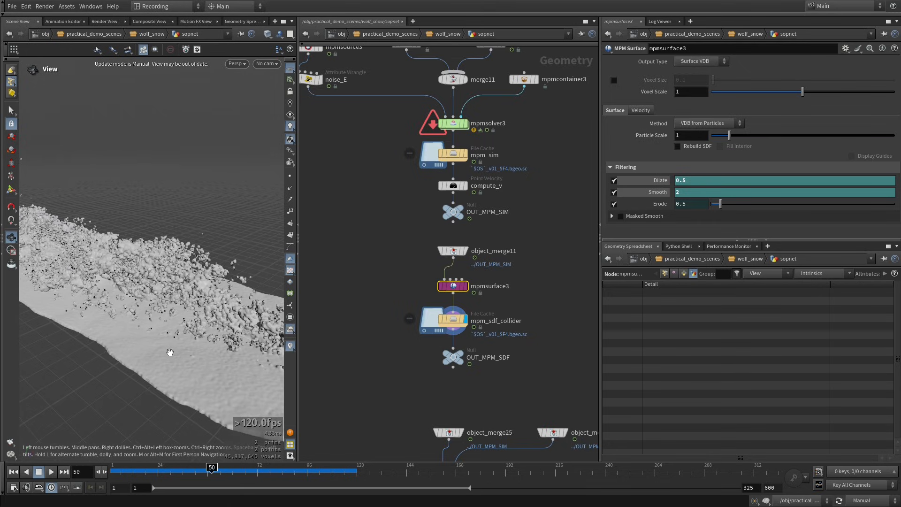
mouse_move(253, 310)
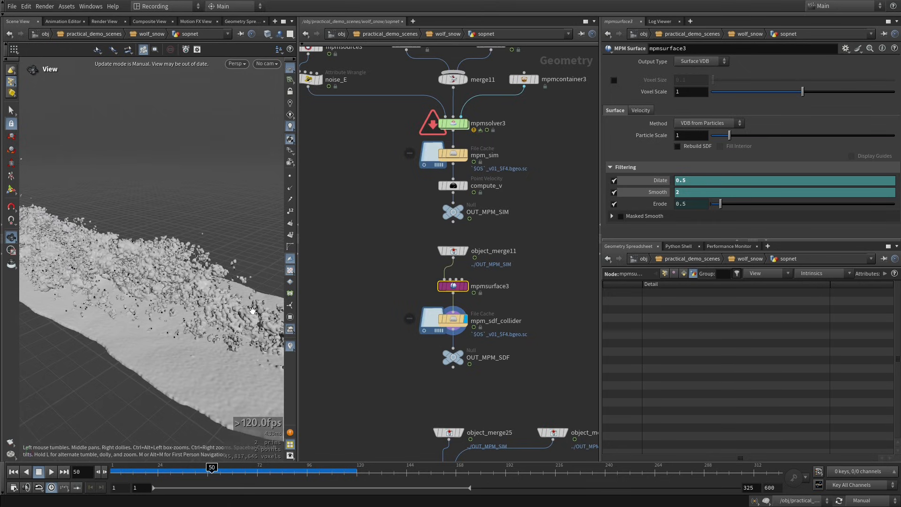
mouse_move(183, 366)
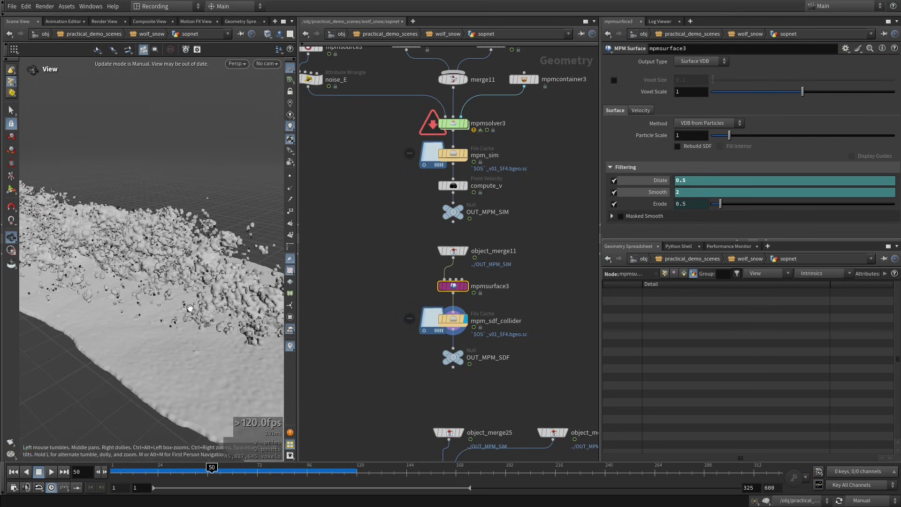
mouse_move(121, 289)
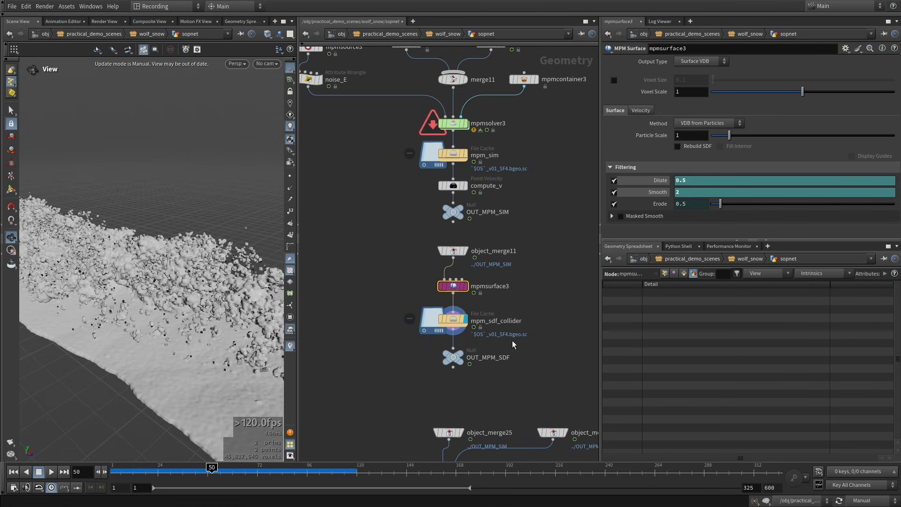
scroll("down", 3)
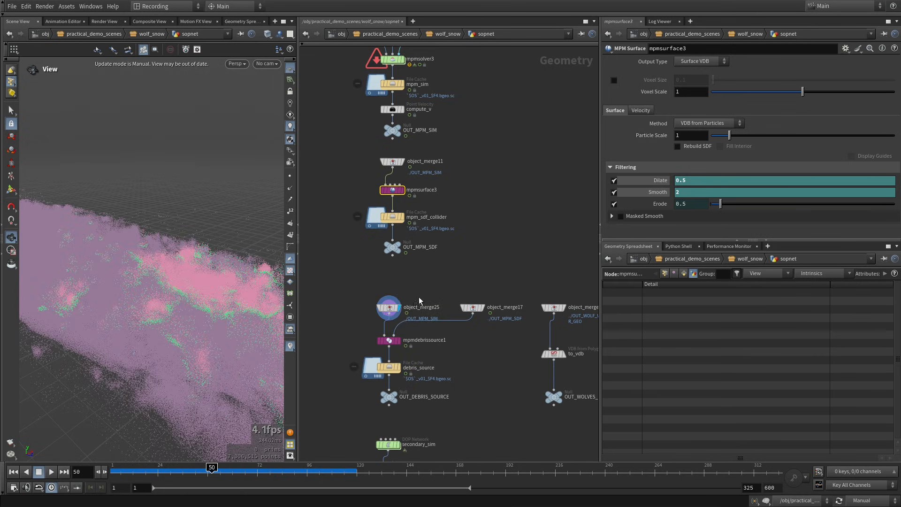
Set mpmdebrissource1 Min Stretching to 0.25*5 and review the debris_source File Cache.
left_click(388, 306)
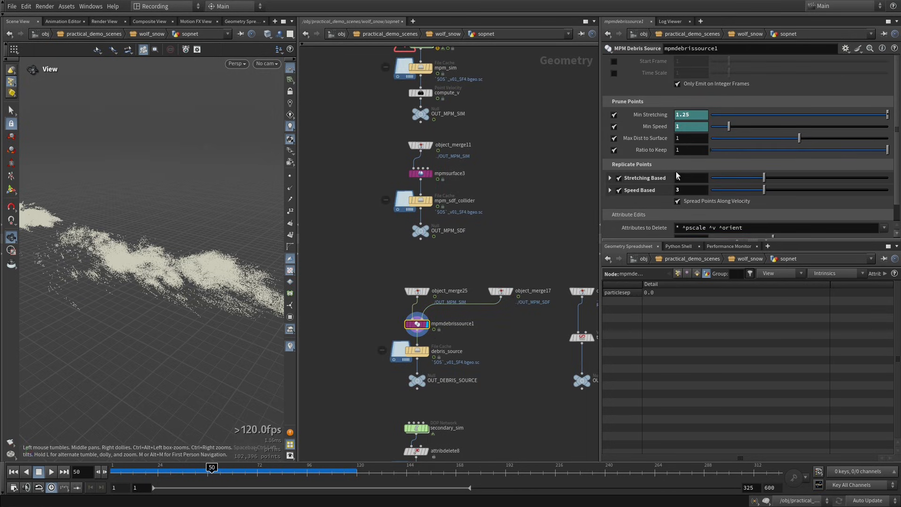
type("0.25*5")
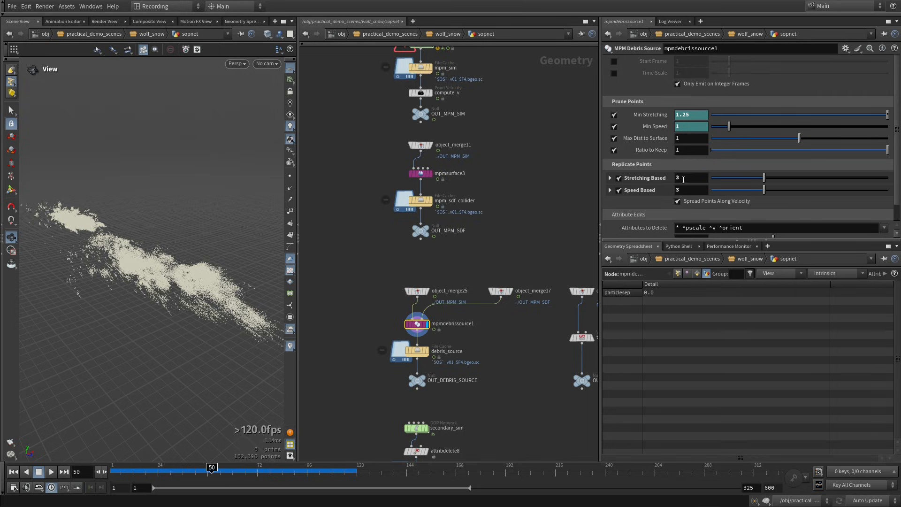
left_click(691, 178)
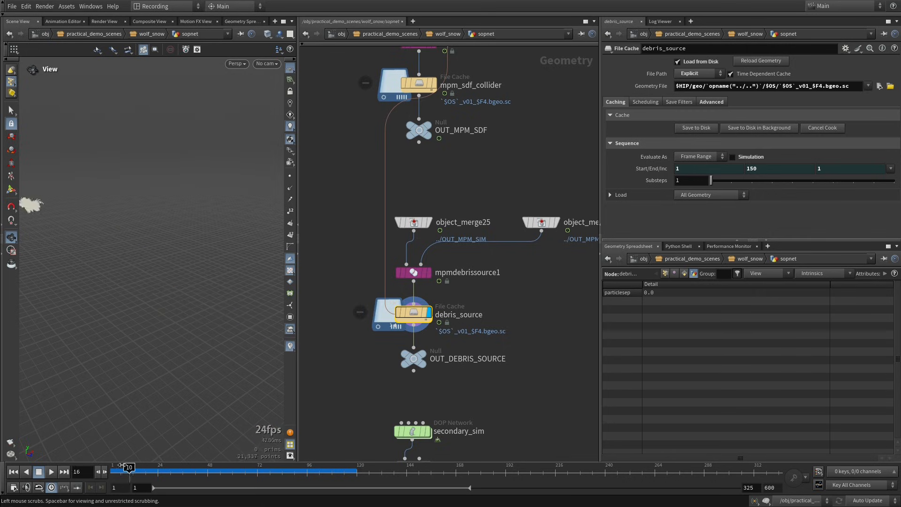
Play forward to about frame 59 and scroll down past secondary_sim to the secondaries cache.
left_click_drag(128, 466, 230, 466)
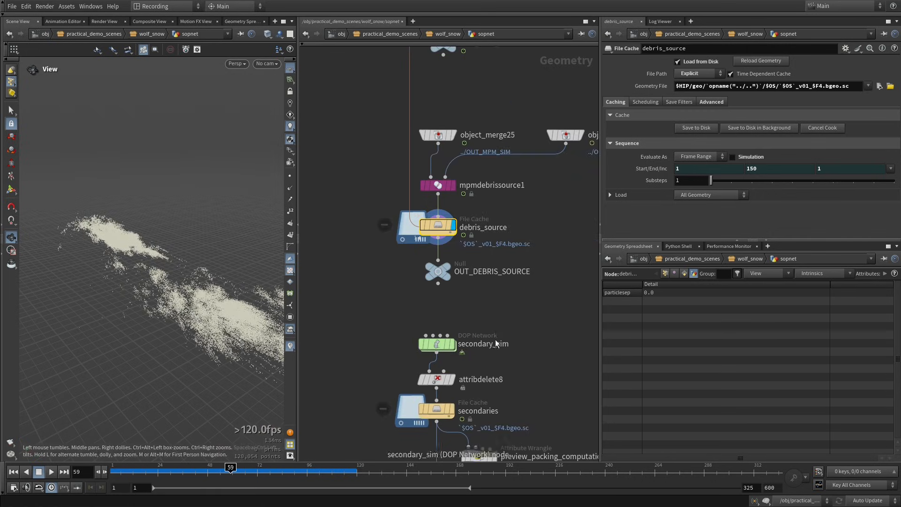
scroll("down", 3)
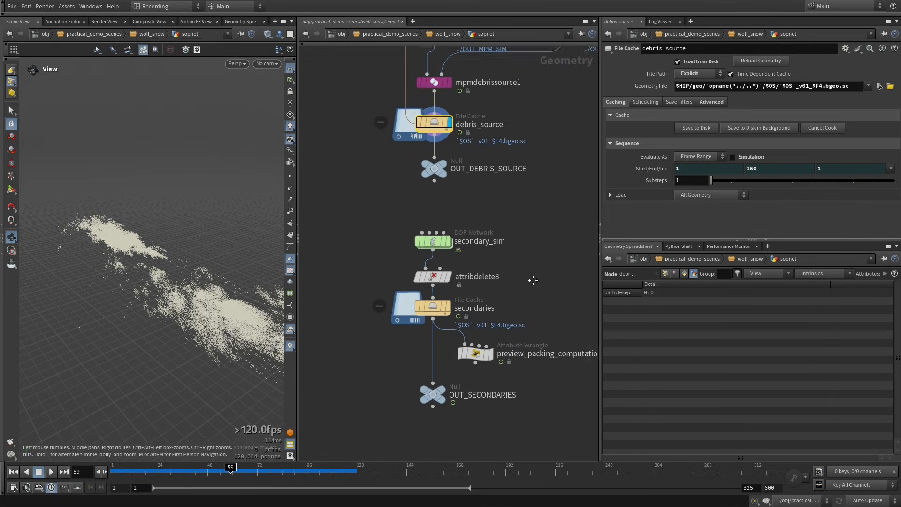
scroll("down", 3)
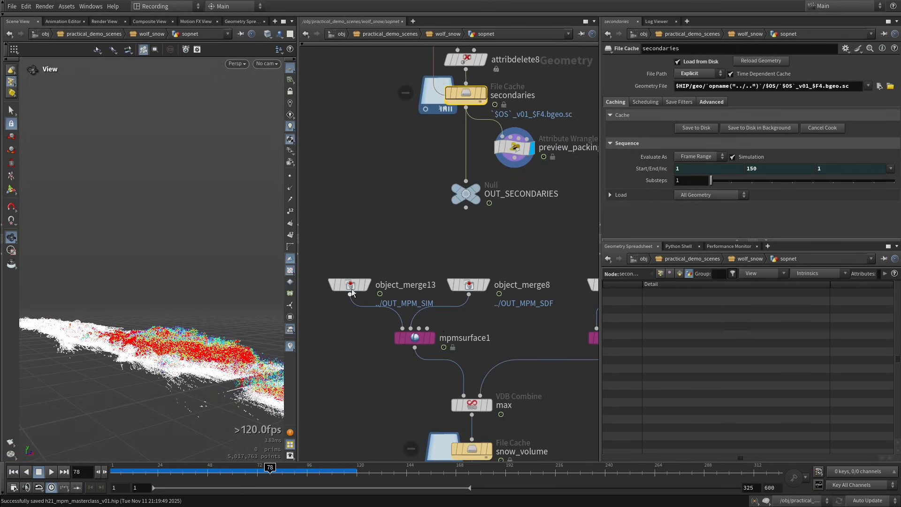
Blast away all but a patch of points, display mpmsurface1's density VDB and its Density settings.
left_click(414, 337)
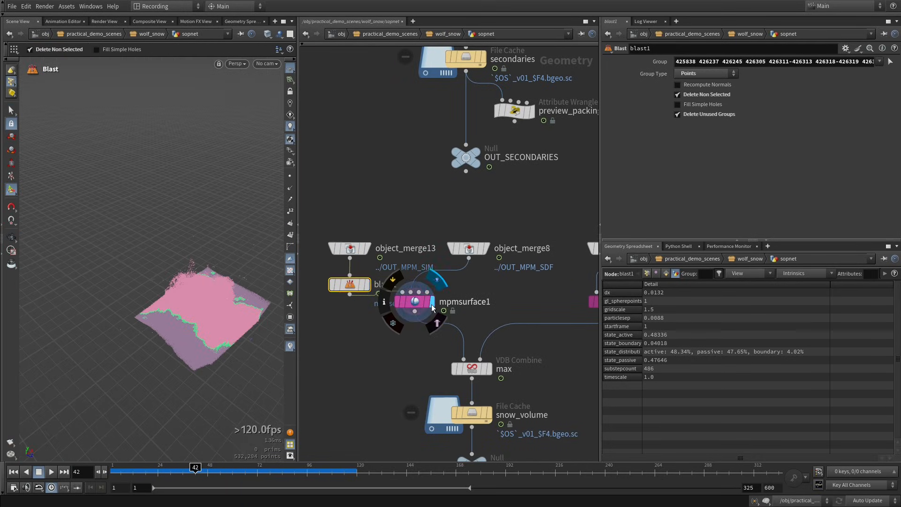
left_click(415, 301)
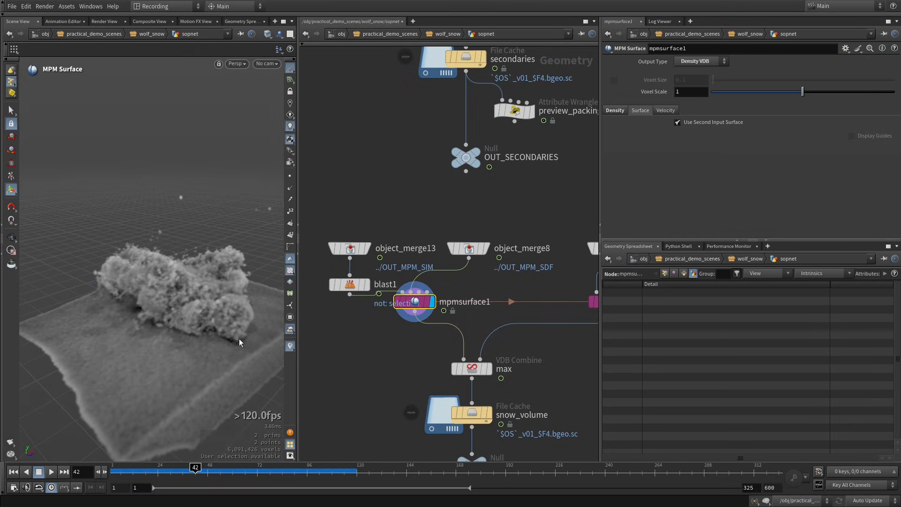
mouse_move(186, 332)
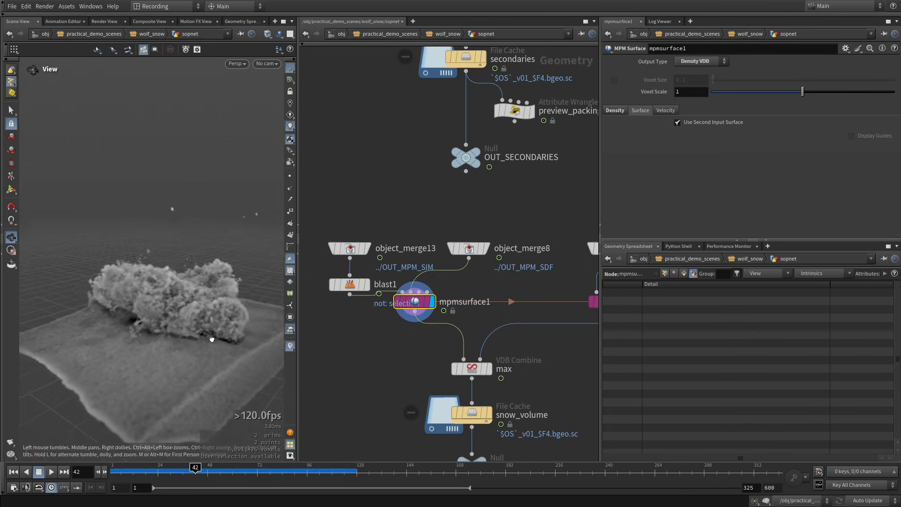
left_click(414, 302)
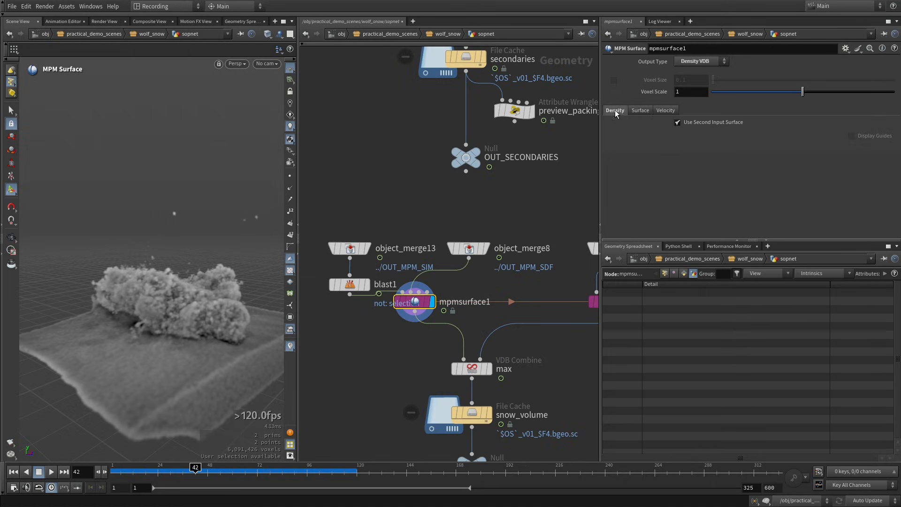
left_click(614, 110)
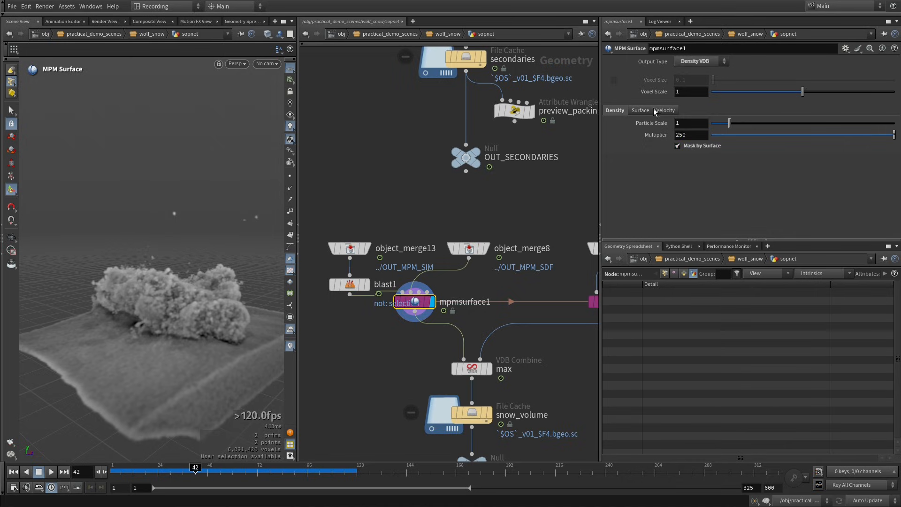
mouse_move(460, 277)
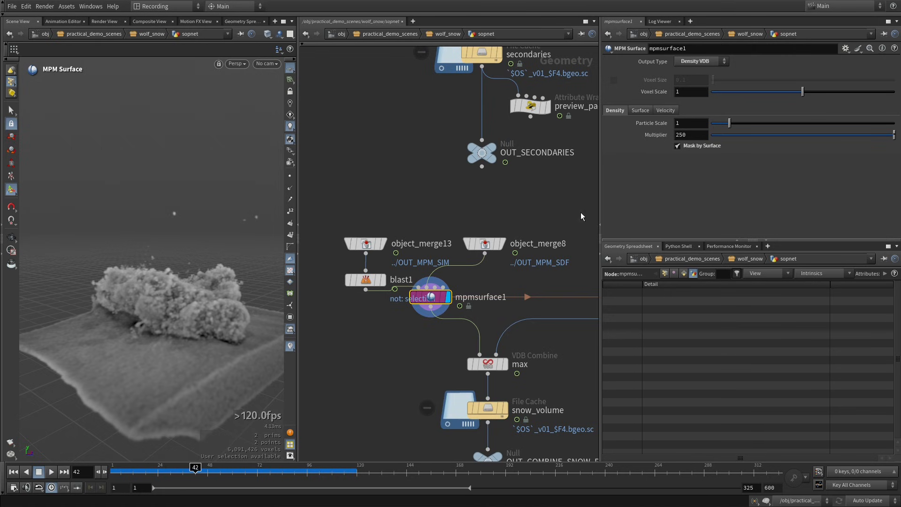
Delete blast1 and add an Object Merge of ../OUT_SECONDARIES feeding a new mpmsurface4.
left_click(483, 243)
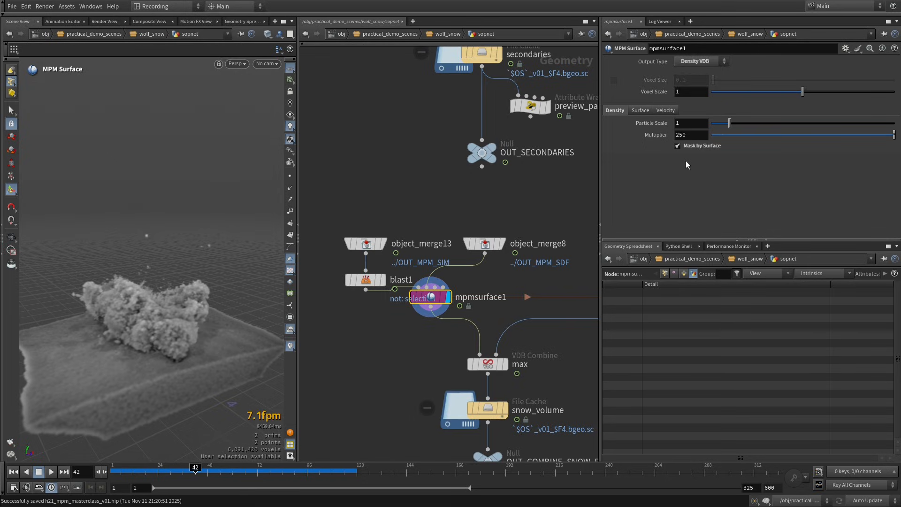
mouse_move(487, 241)
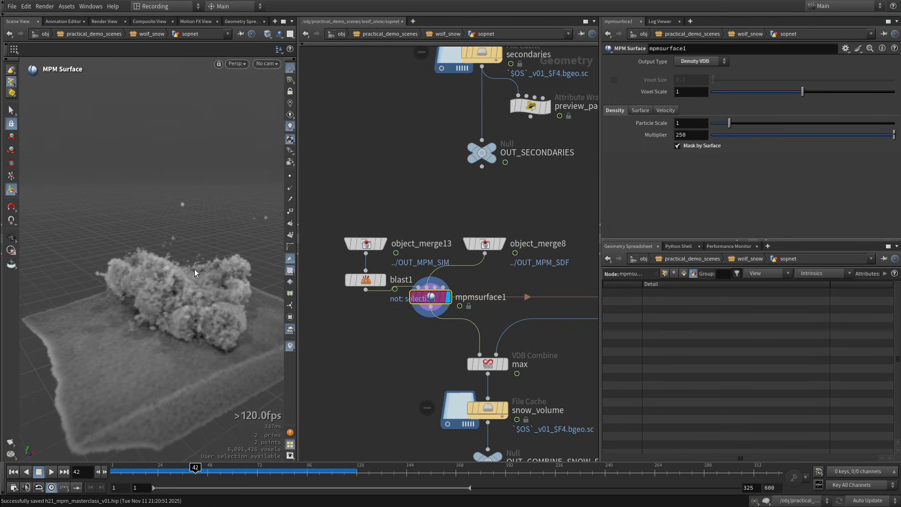
left_click(677, 146)
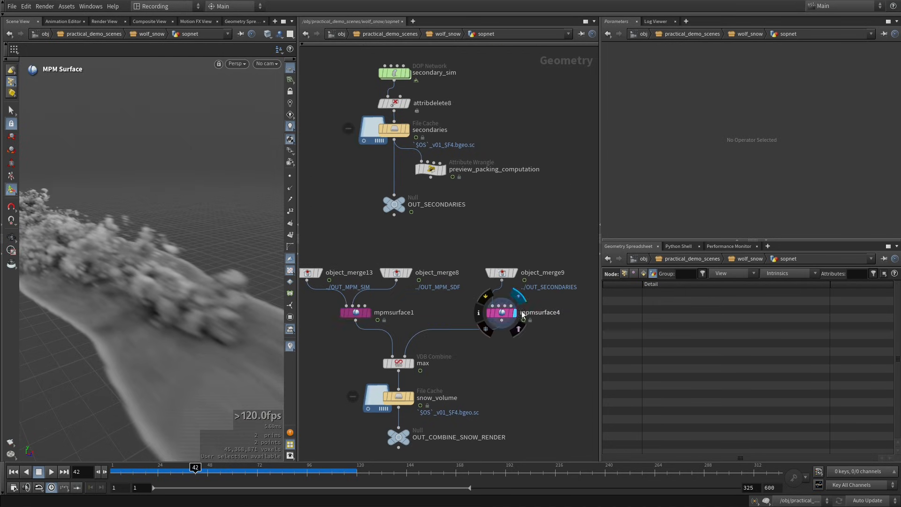
Wire mpmsurface4 into the combined snow density volume with Multiplier 250*2.
left_click(501, 313)
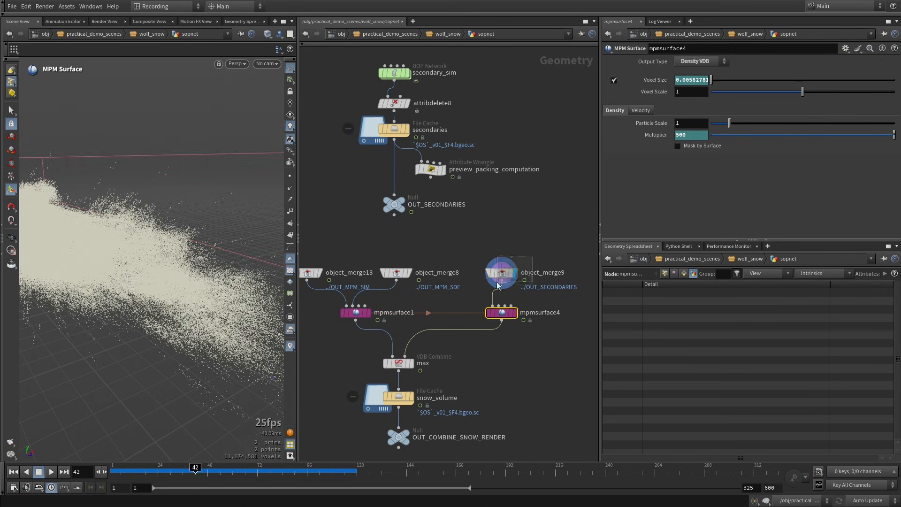
left_click(501, 271)
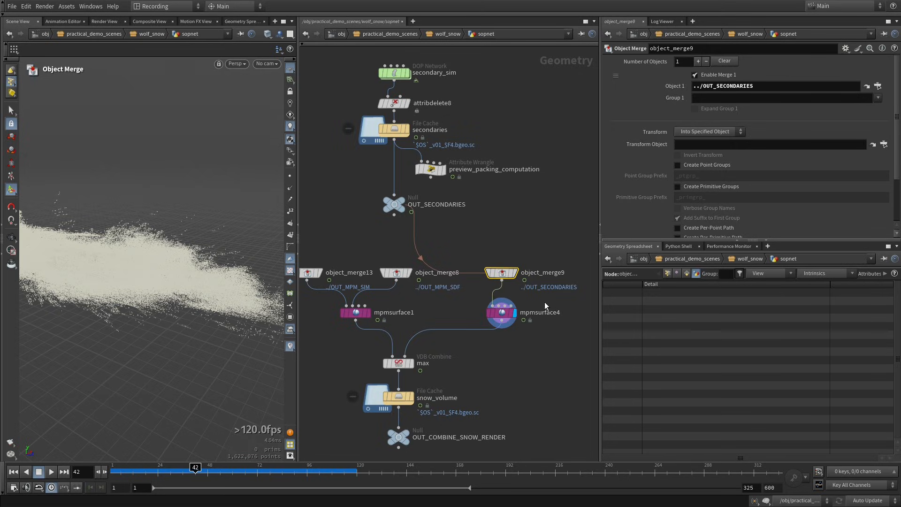
left_click(500, 312)
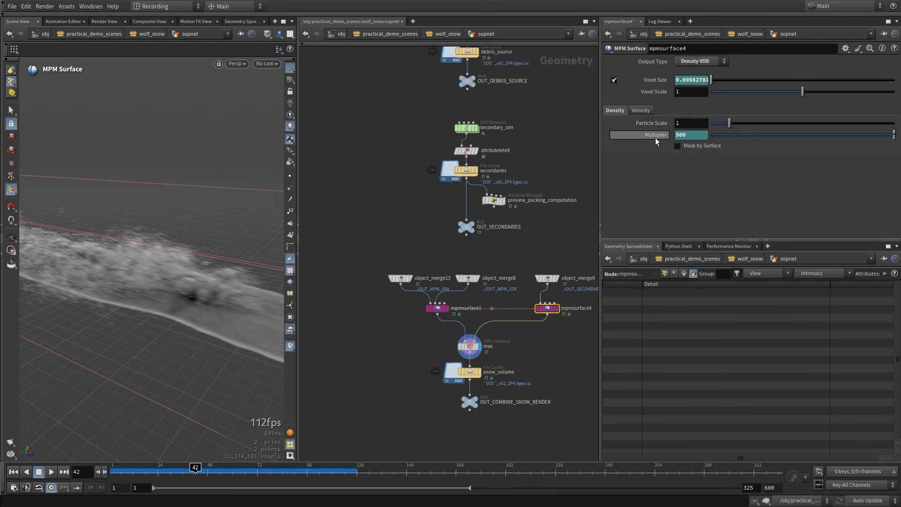
type("250*2")
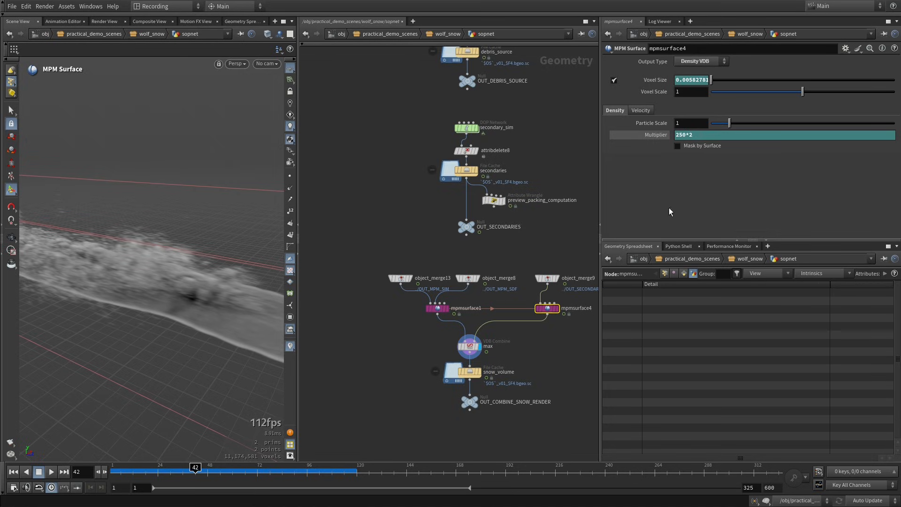
mouse_move(554, 340)
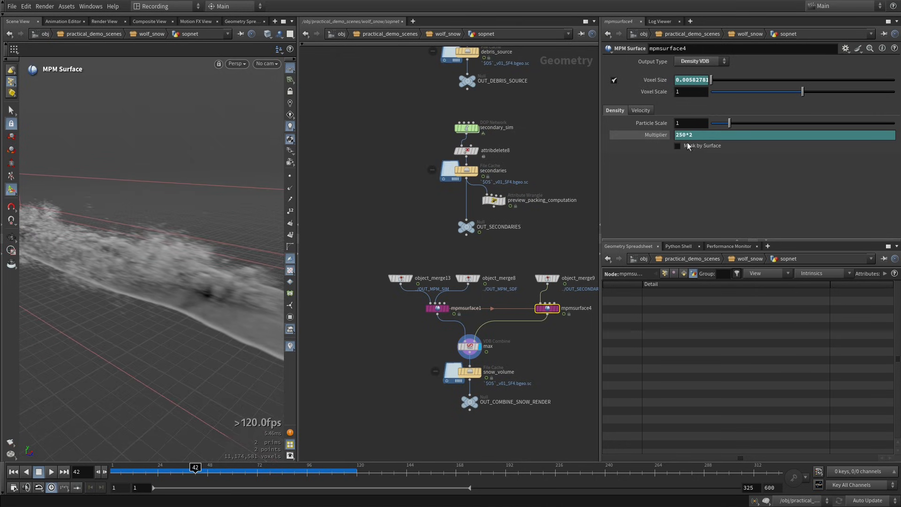
mouse_move(185, 273)
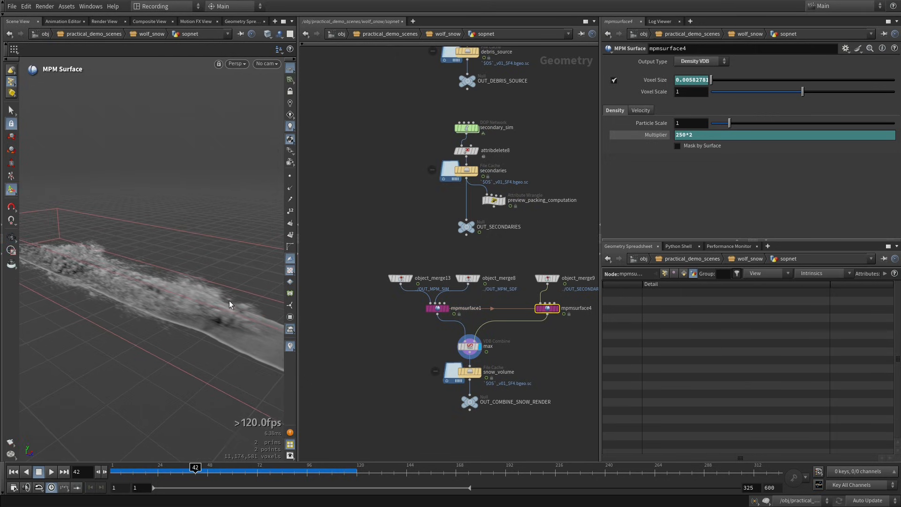
mouse_move(706, 145)
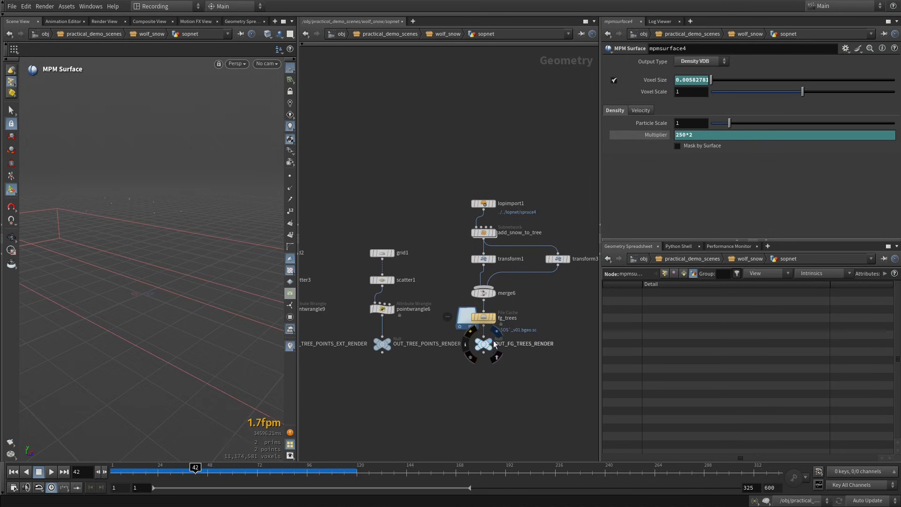
Display OUT_FG_TREES_RENDER and look through the practical_demo_scenes/wolf_snow/cam camera.
left_click(483, 343)
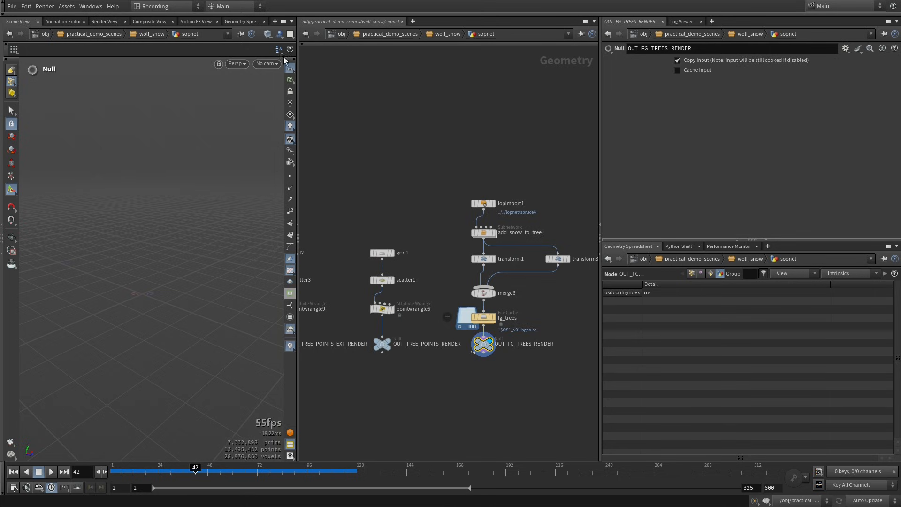
left_click(265, 64)
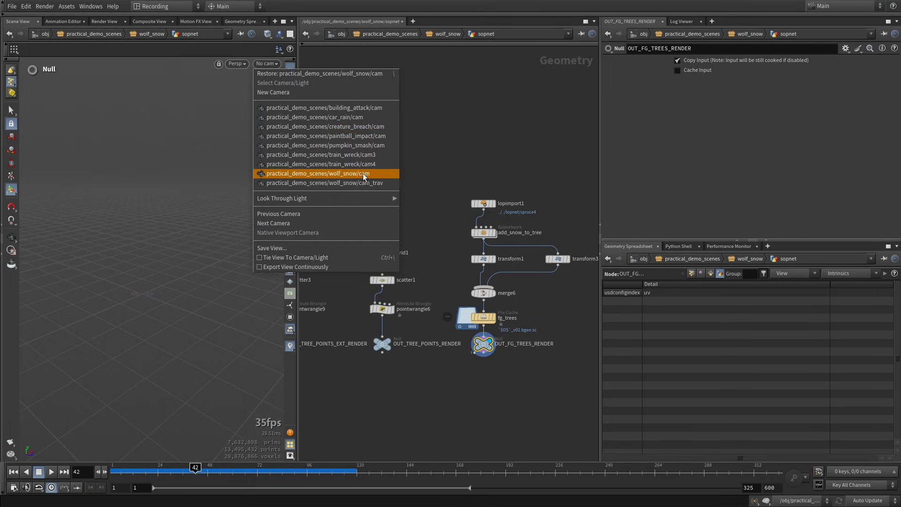
left_click(328, 173)
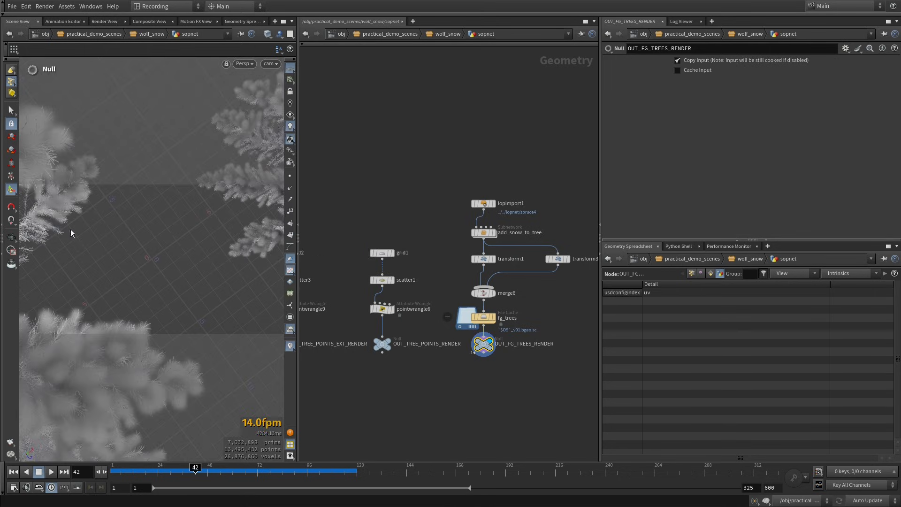